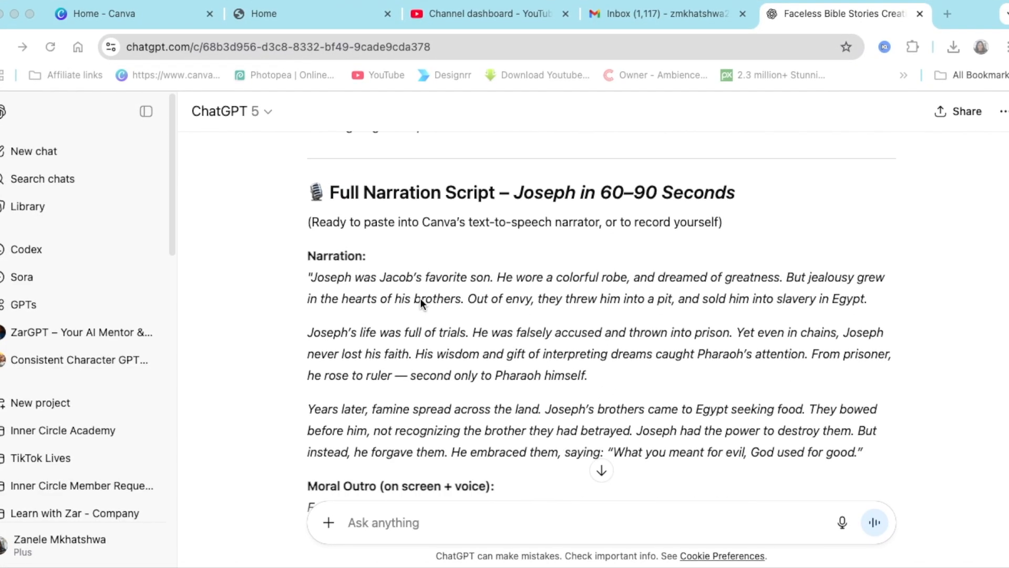
Scroll through ChatGPT's Joseph scene image prompts and 60–90 second narration script
scroll("down", 3)
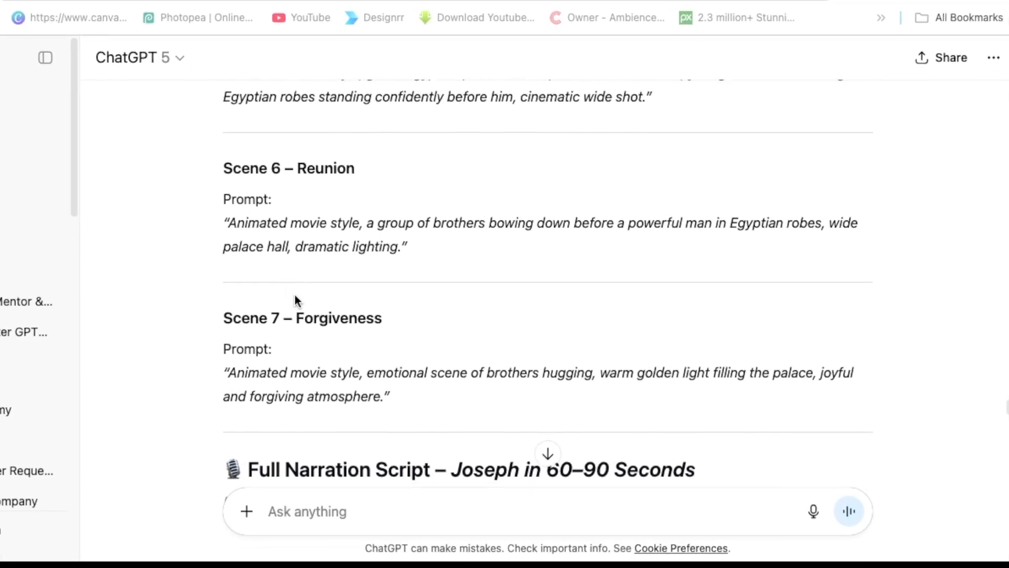
scroll("down", 3)
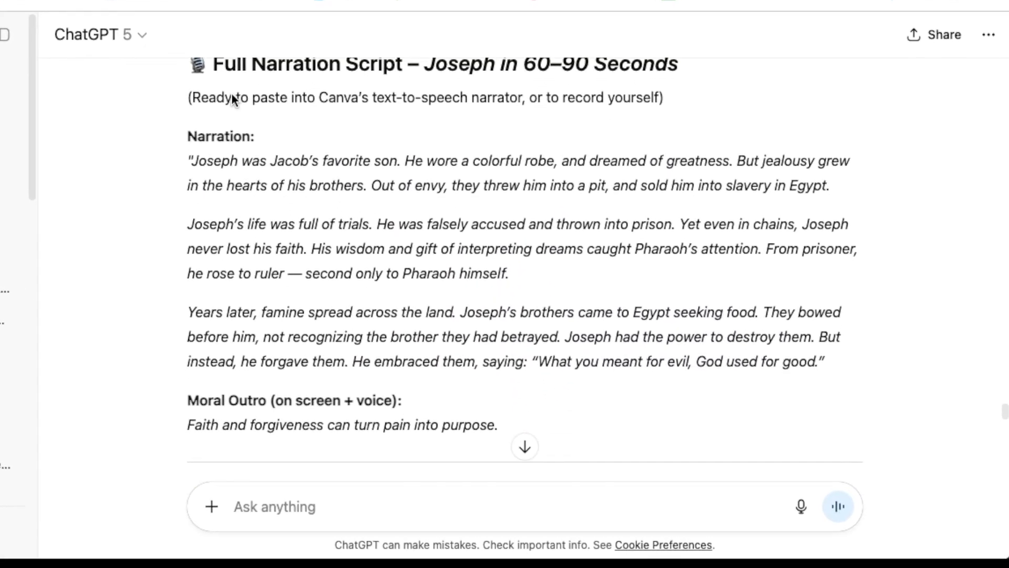
scroll("down", 3)
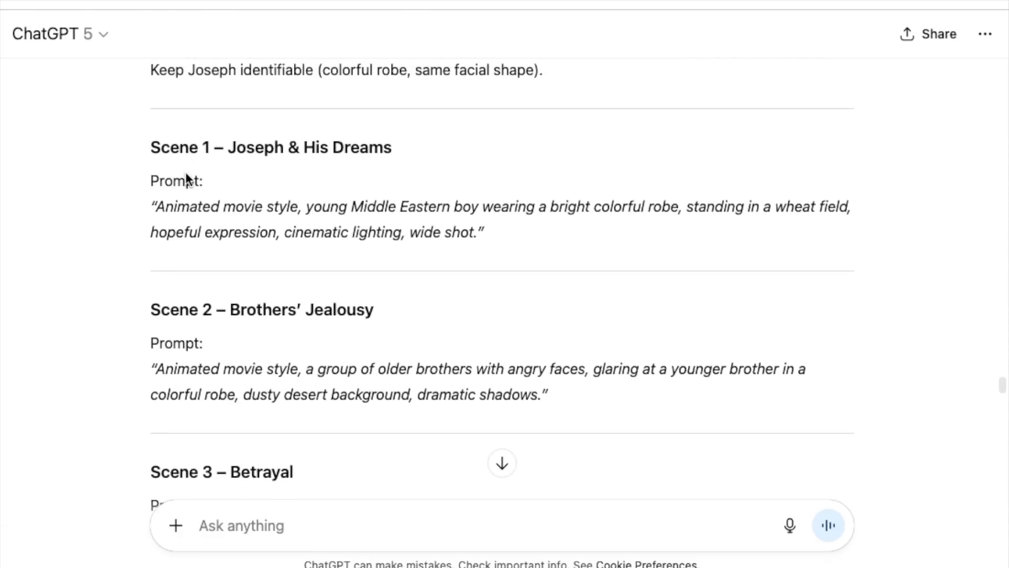
mouse_move(267, 249)
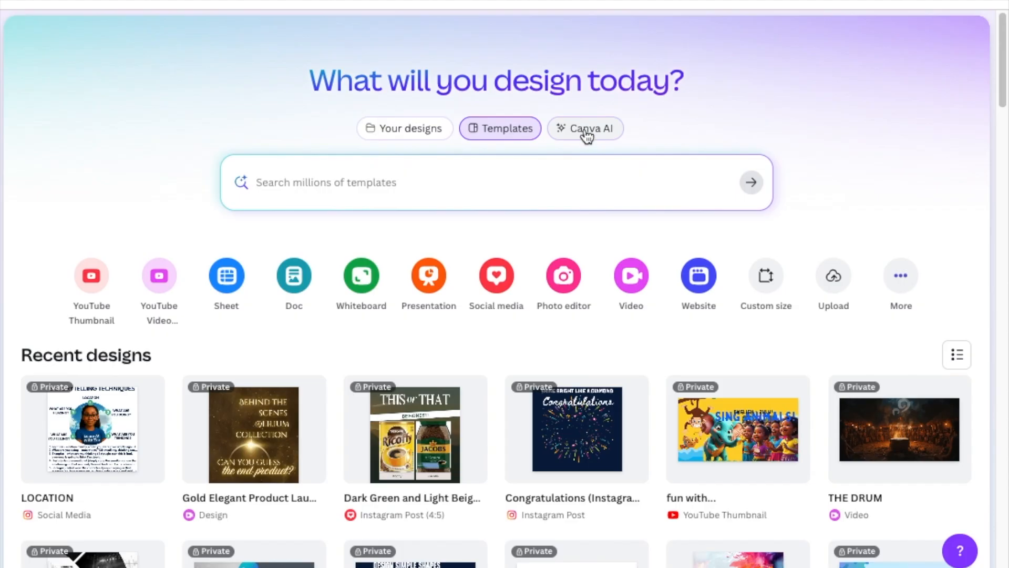
Switch the Canva home page to Canva AI, then select ChatGPT's full Scene 1 prompt
left_click(585, 128)
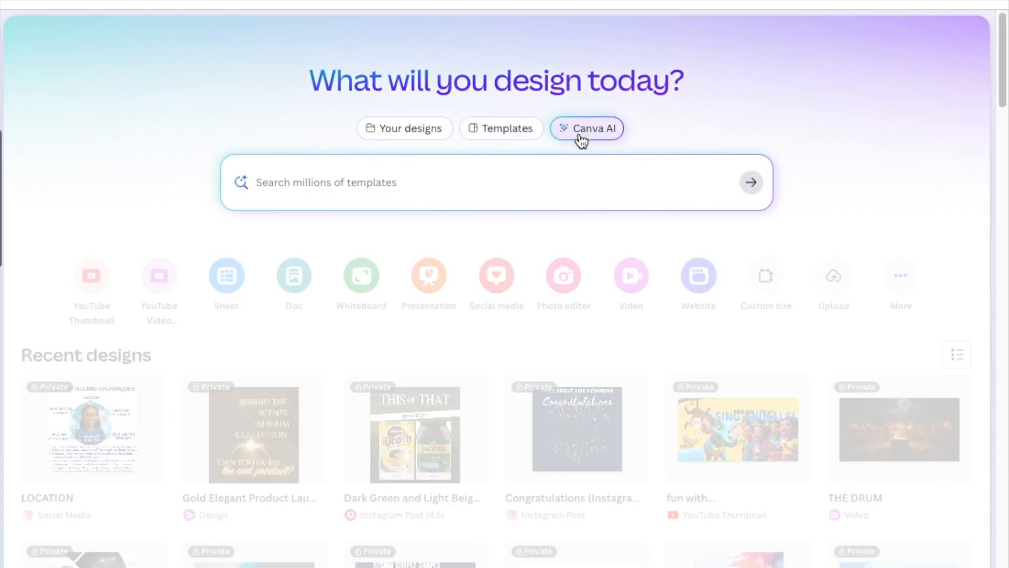
left_click(585, 128)
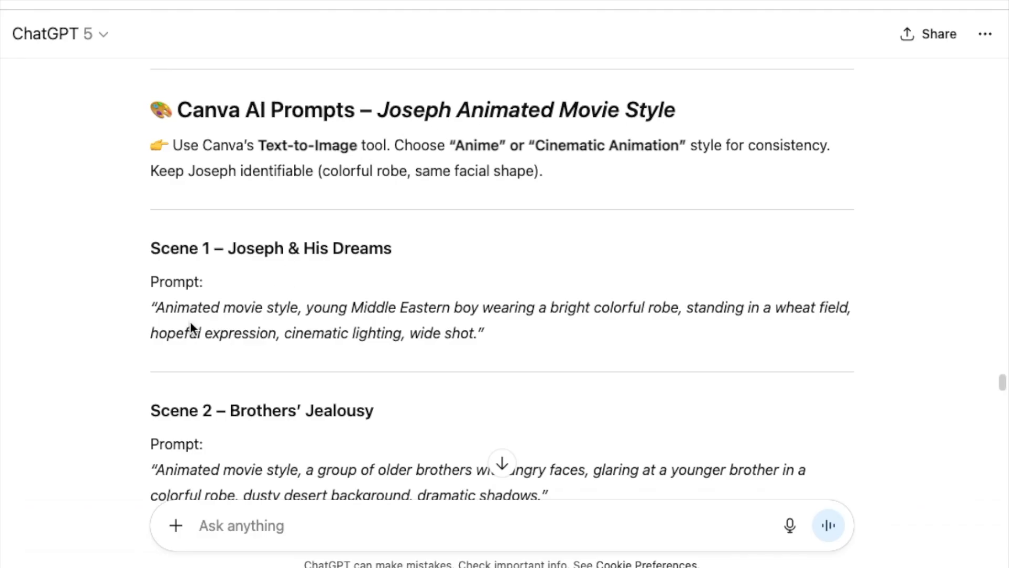
left_click_drag(155, 306, 470, 307)
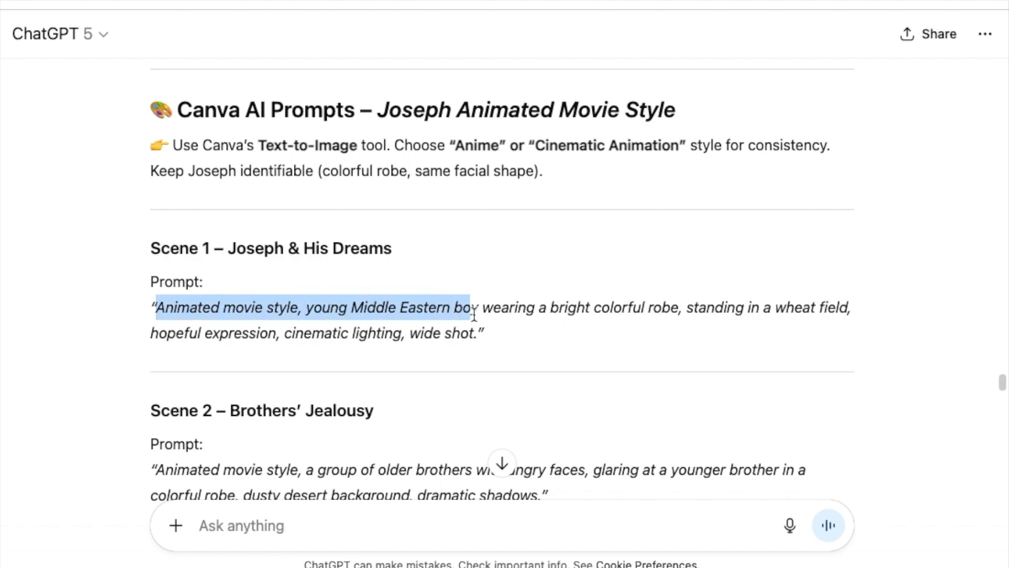
scroll("down", 3)
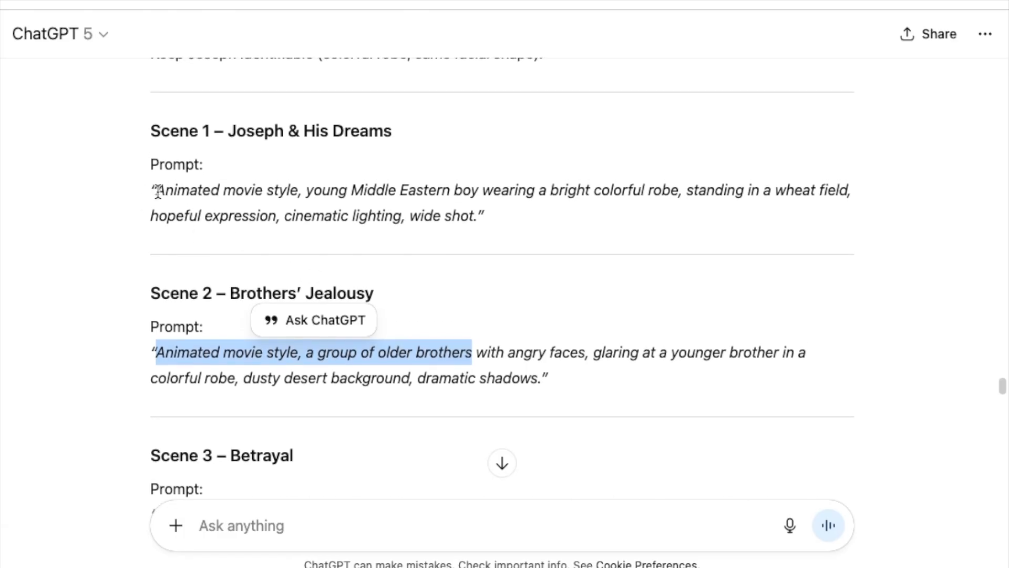
left_click(155, 190)
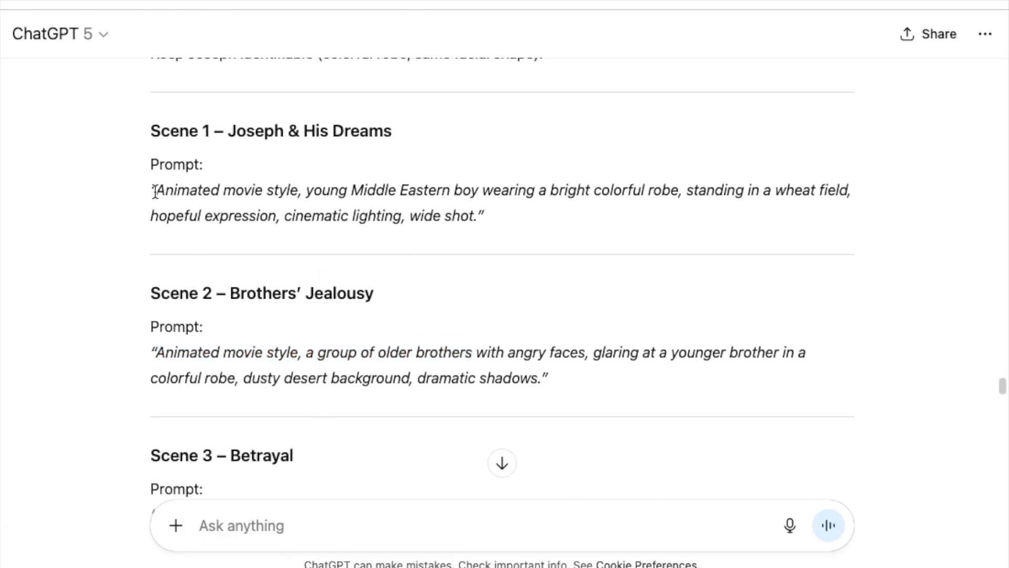
left_click_drag(152, 189, 483, 216)
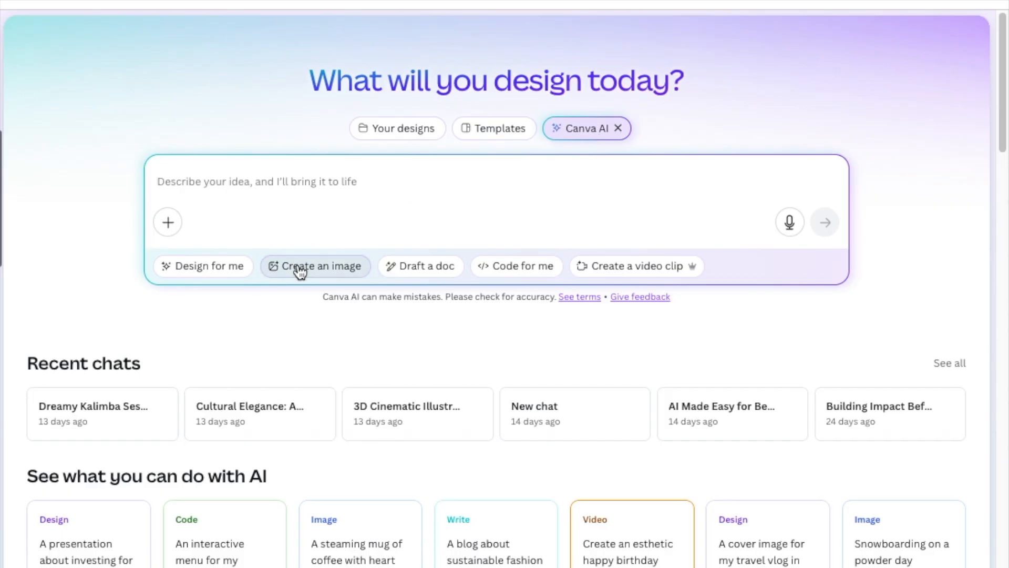
Put Canva AI in Create an image mode at 16:9 and browse the style presets
left_click(316, 266)
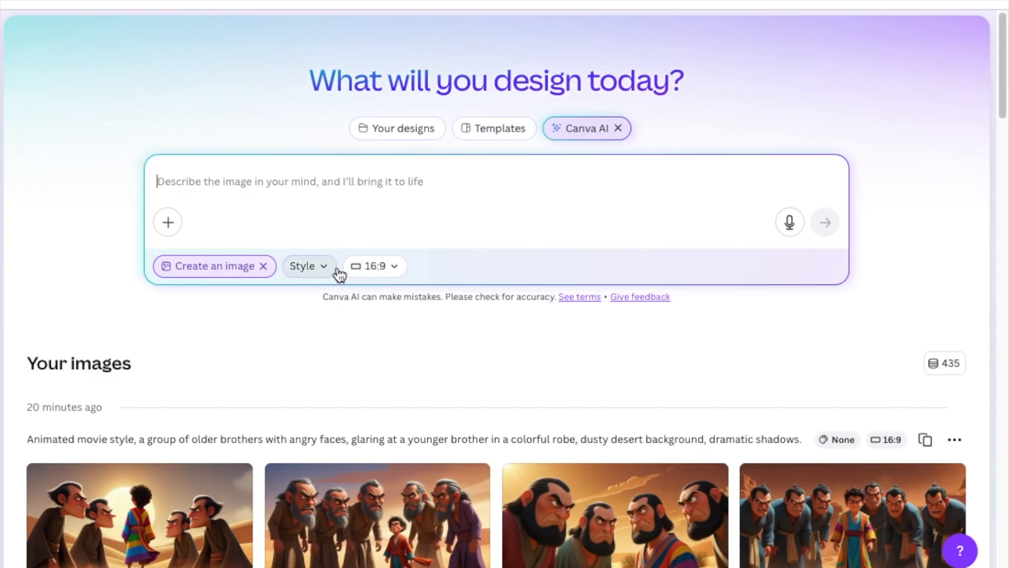
left_click(374, 265)
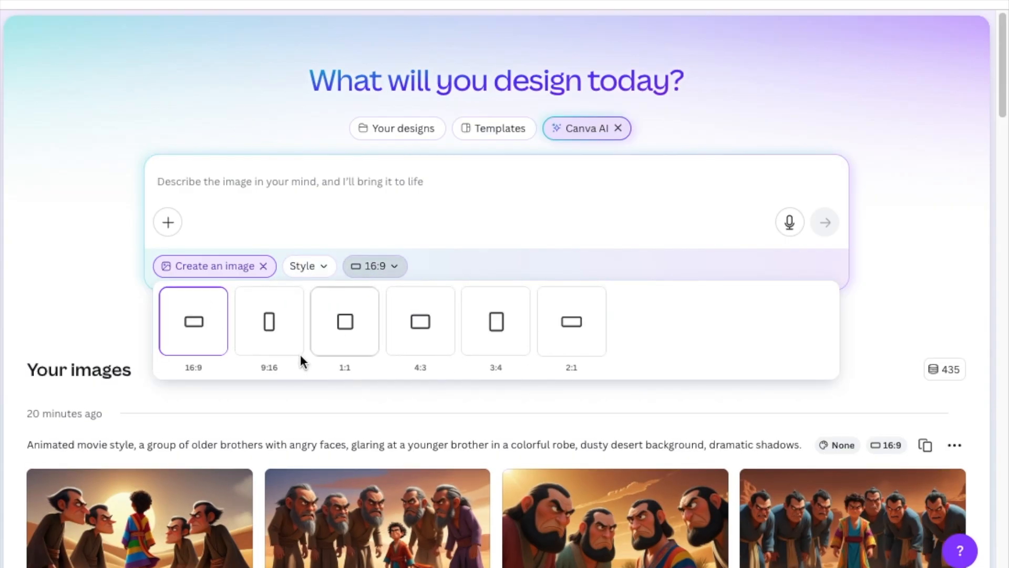
mouse_move(277, 283)
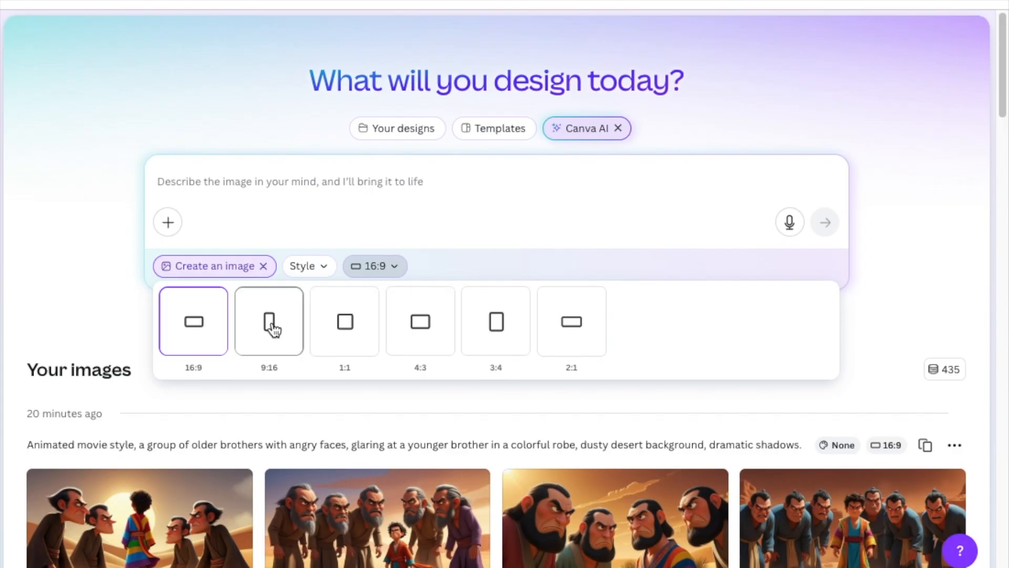
mouse_move(212, 330)
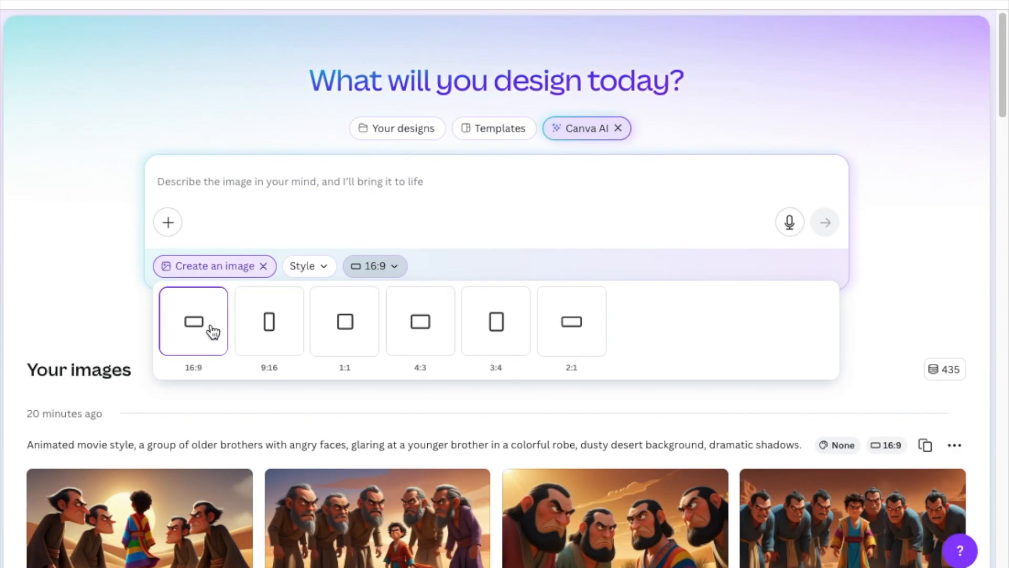
mouse_move(211, 332)
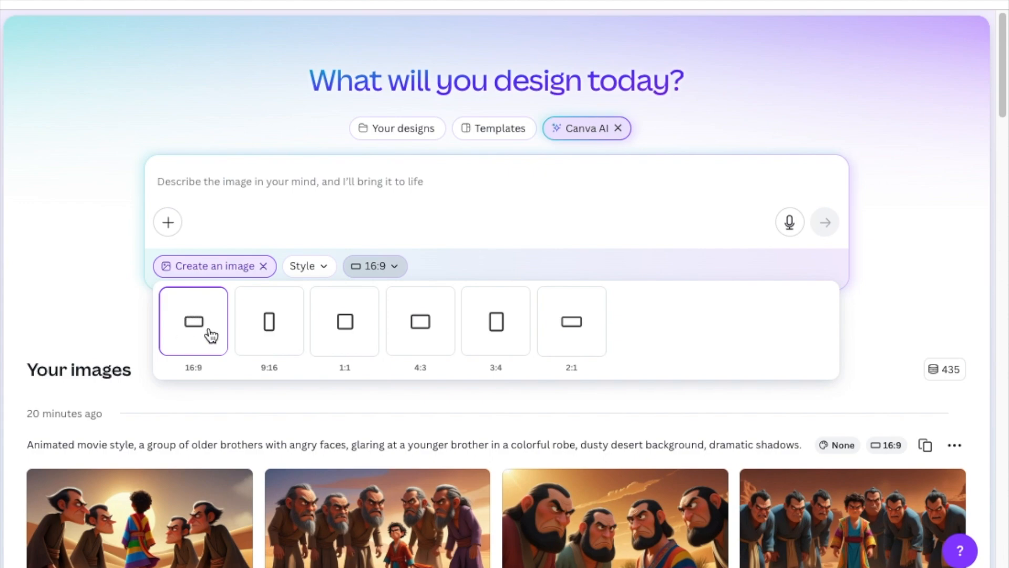
left_click(307, 265)
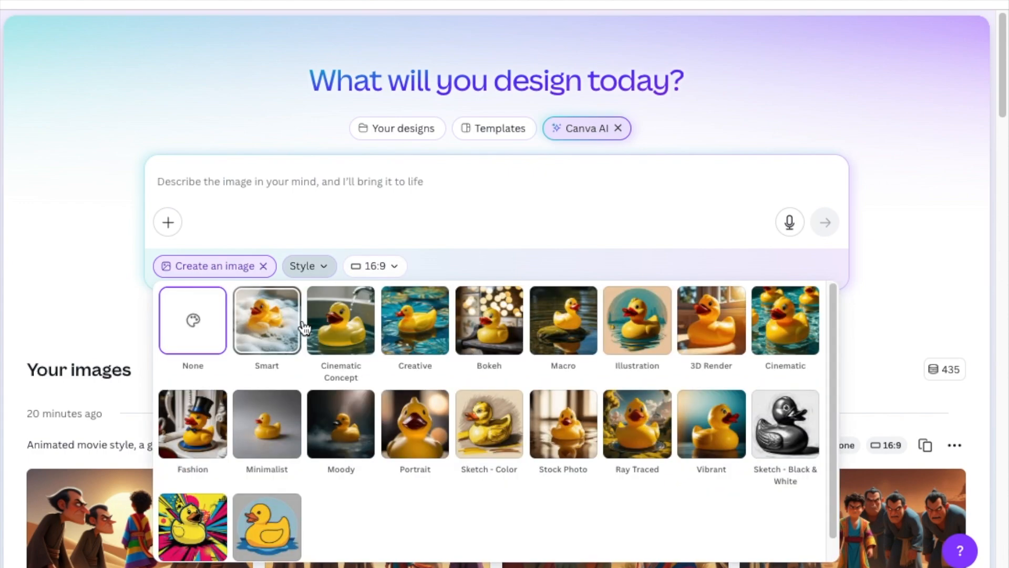
mouse_move(637, 320)
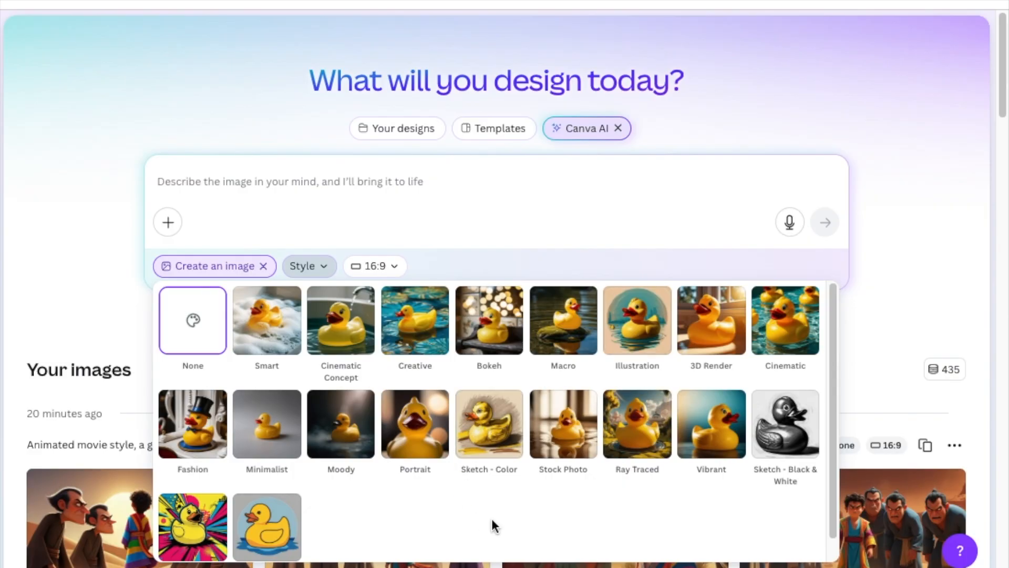
mouse_move(488, 321)
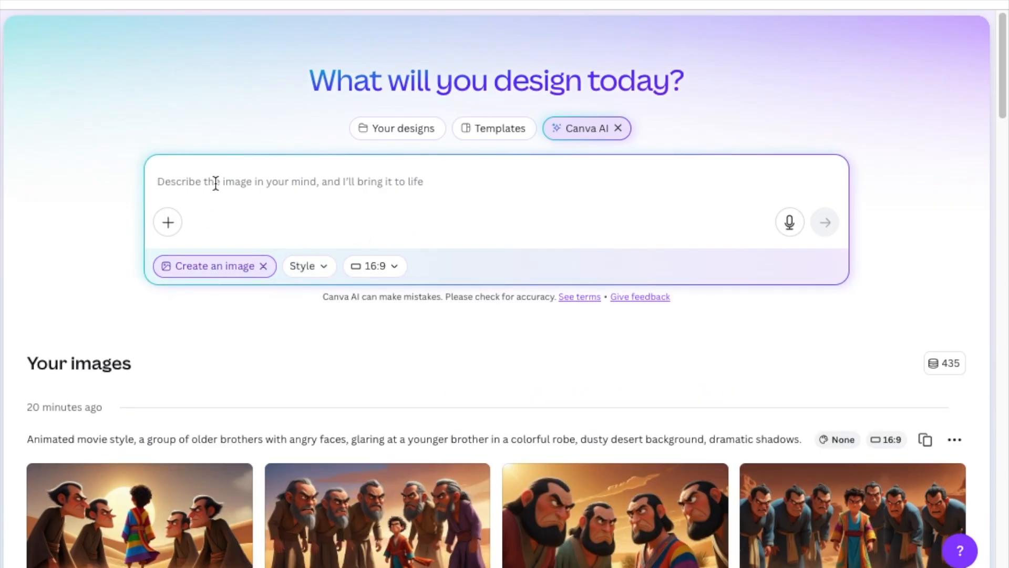
Paste the Scene 1 prompt (boy in colorful robe, wheat field) and generate images
type("Animated movie style, young Middle Eastern boy wearing a bright colorful robe, standing in a wheat field, hopeful expression, cinematic lighting, wide shot.")
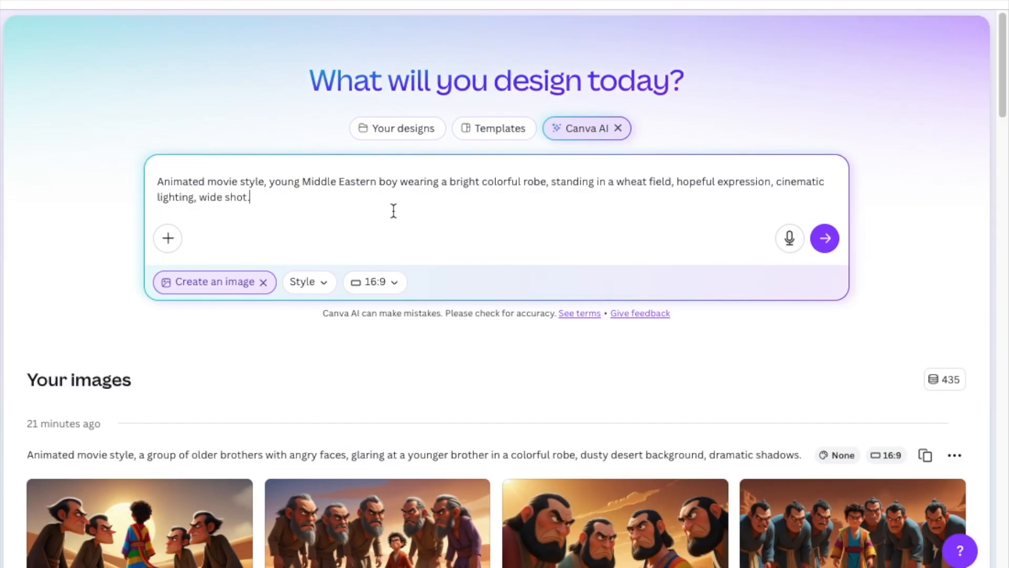
mouse_move(380, 225)
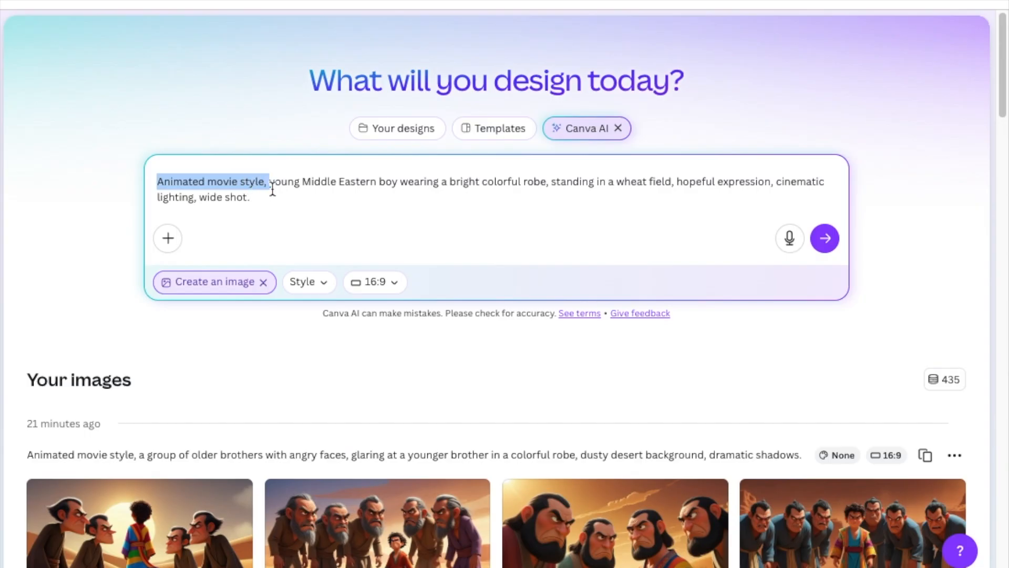
left_click_drag(270, 181, 309, 180)
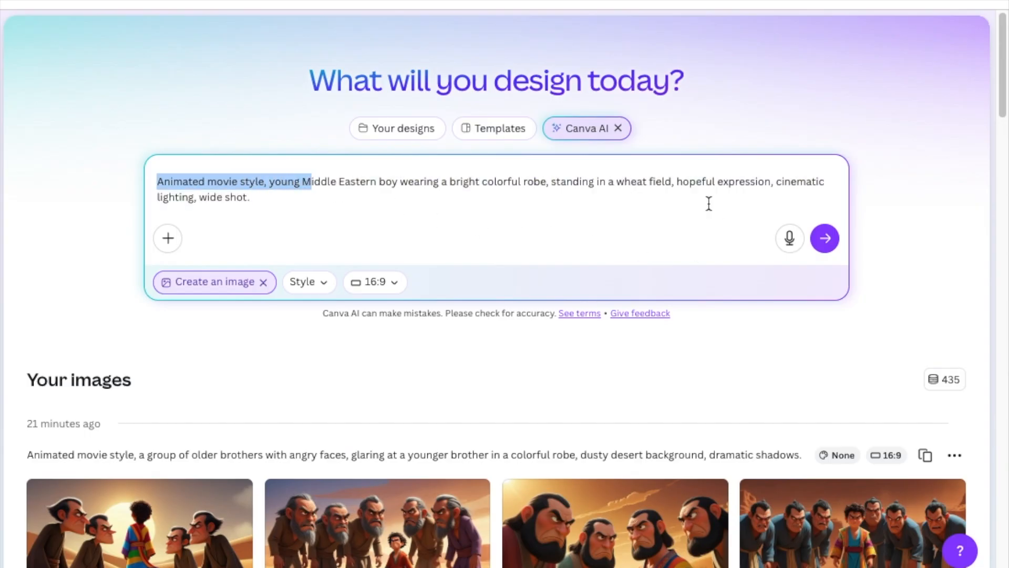
left_click(824, 237)
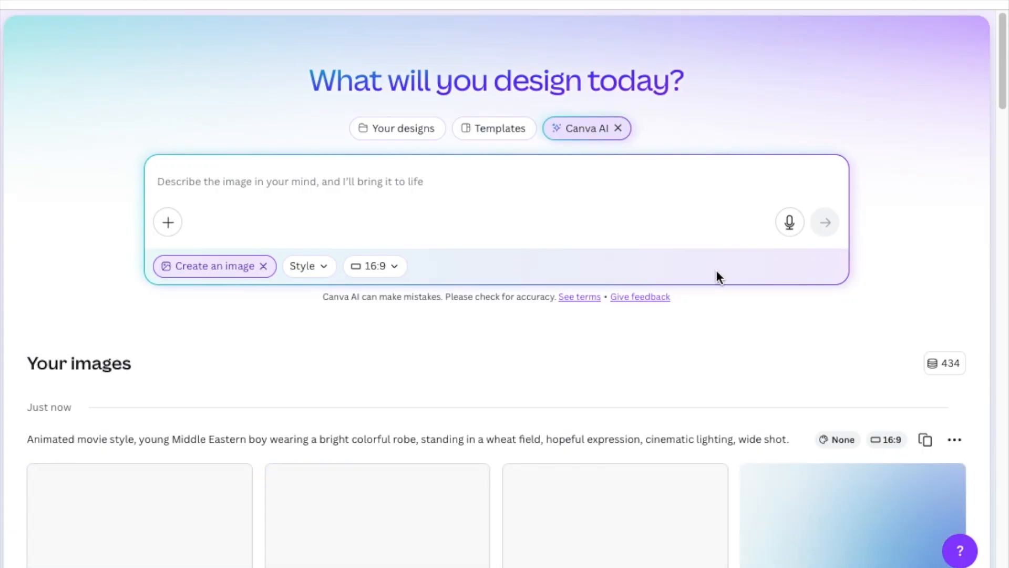
scroll("down", 3)
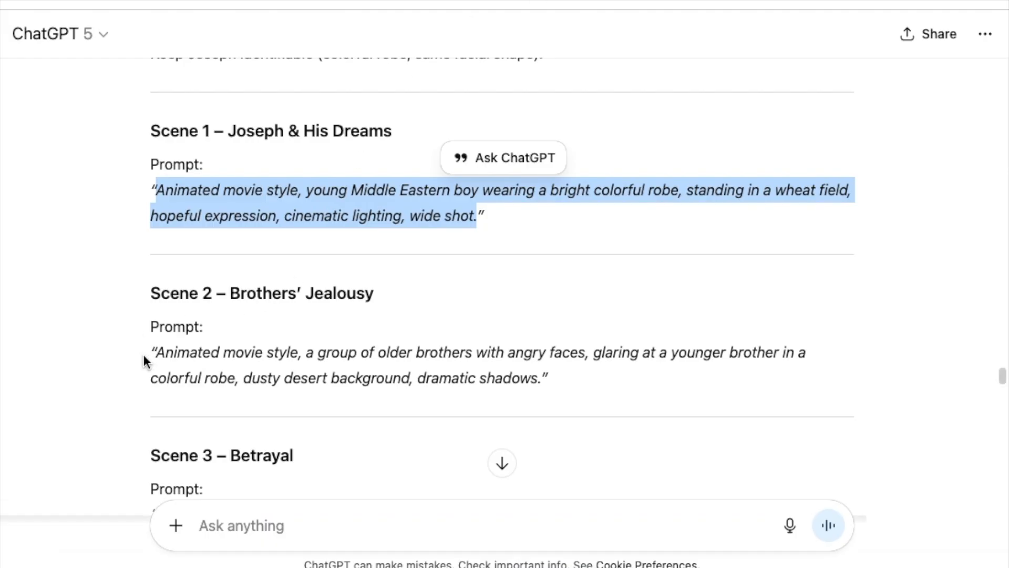
Copy the Scene 2 angry-brothers desert prompt and generate four images in Canva AI
left_click_drag(151, 352, 547, 379)
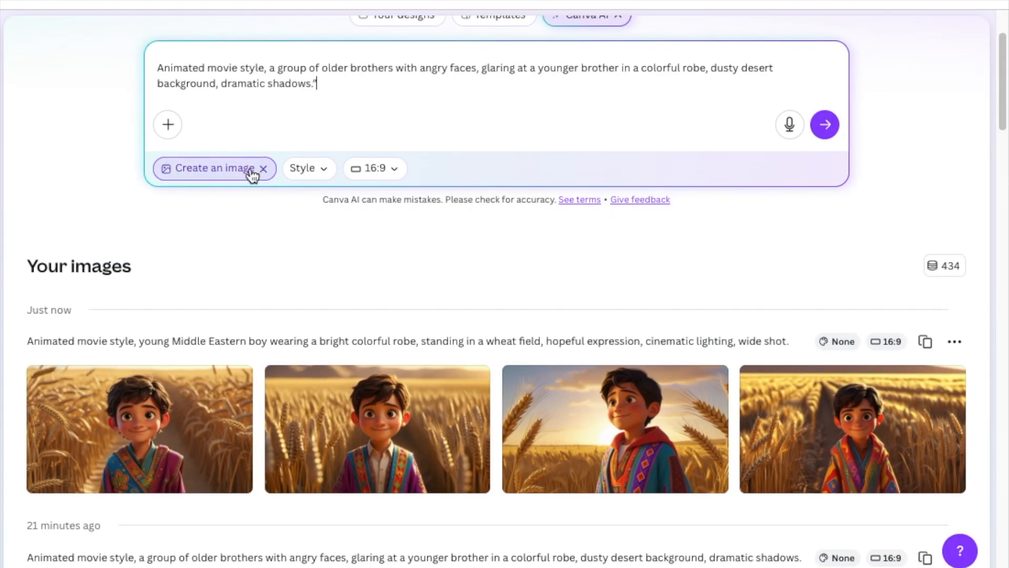
mouse_move(534, 433)
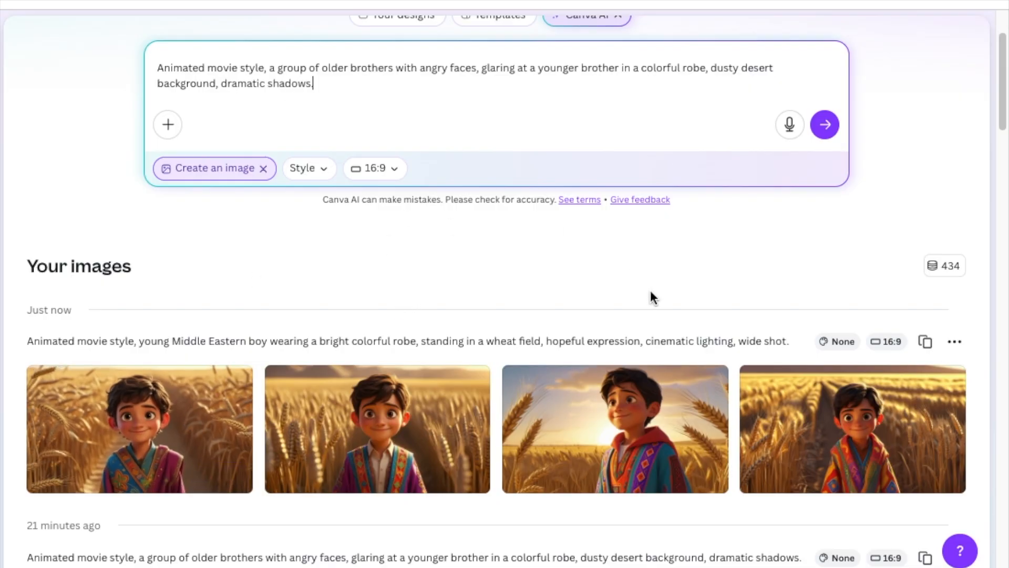
mouse_move(833, 270)
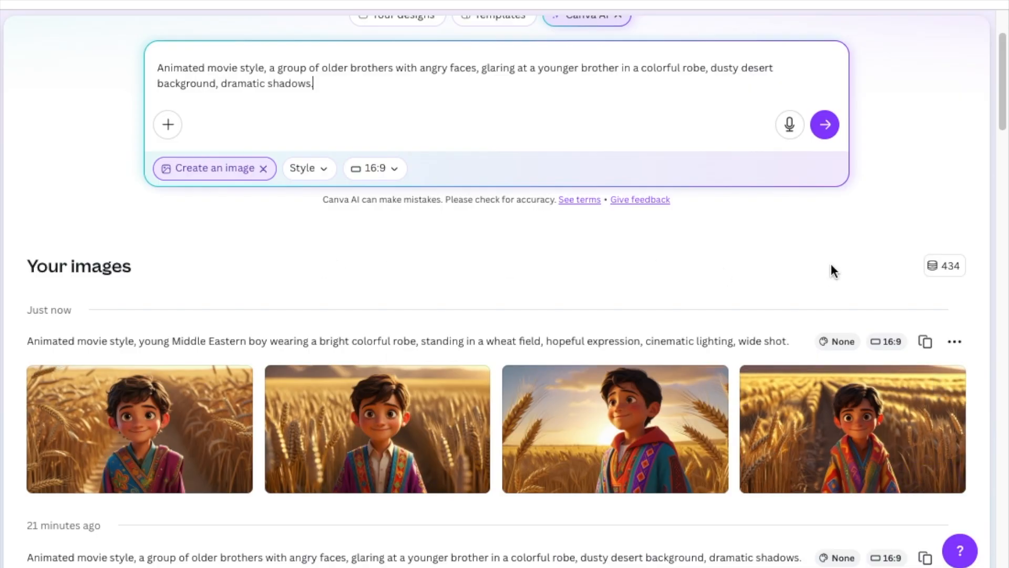
left_click(825, 124)
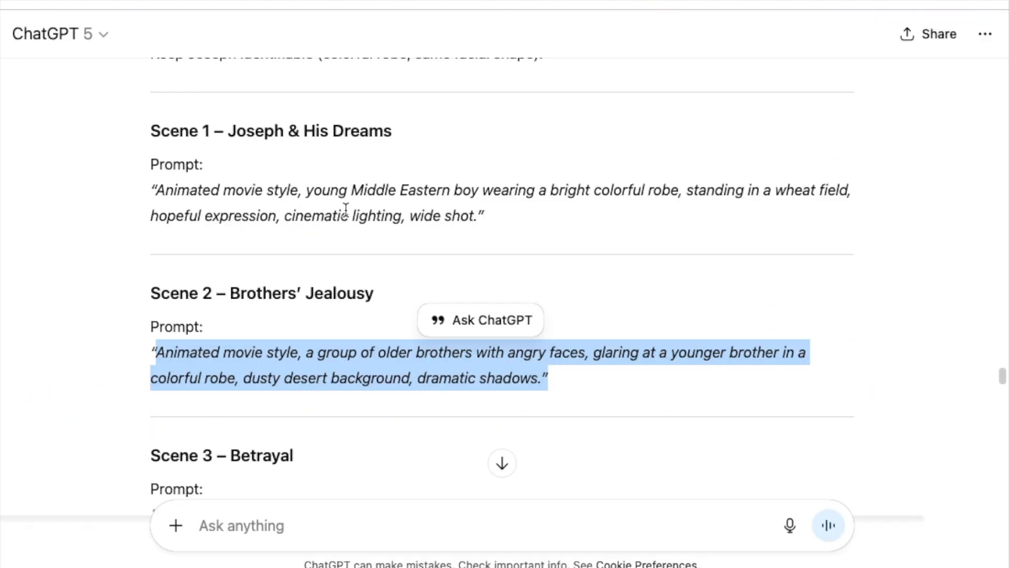
scroll("down", 3)
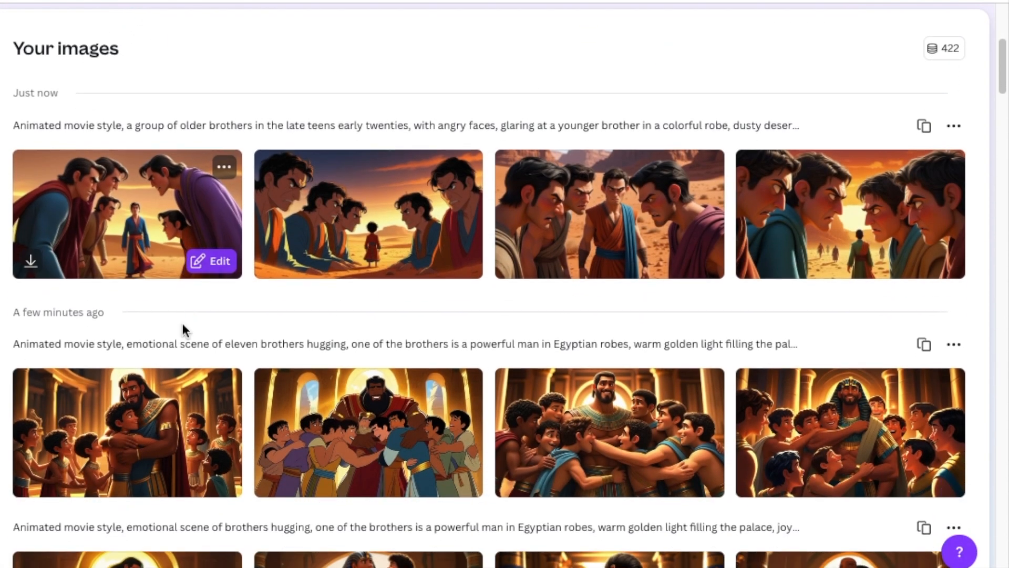
scroll("down", 3)
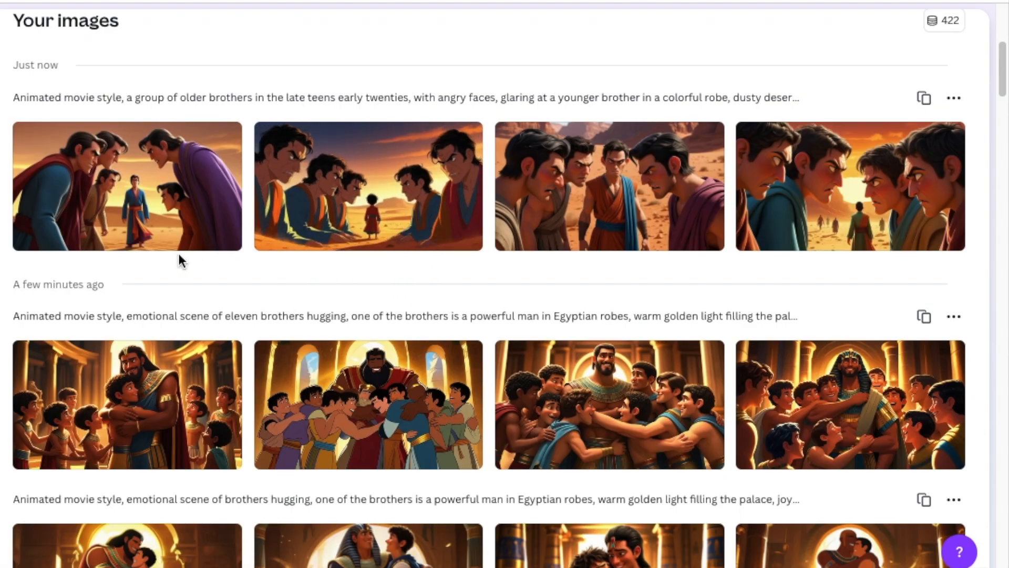
mouse_move(127, 186)
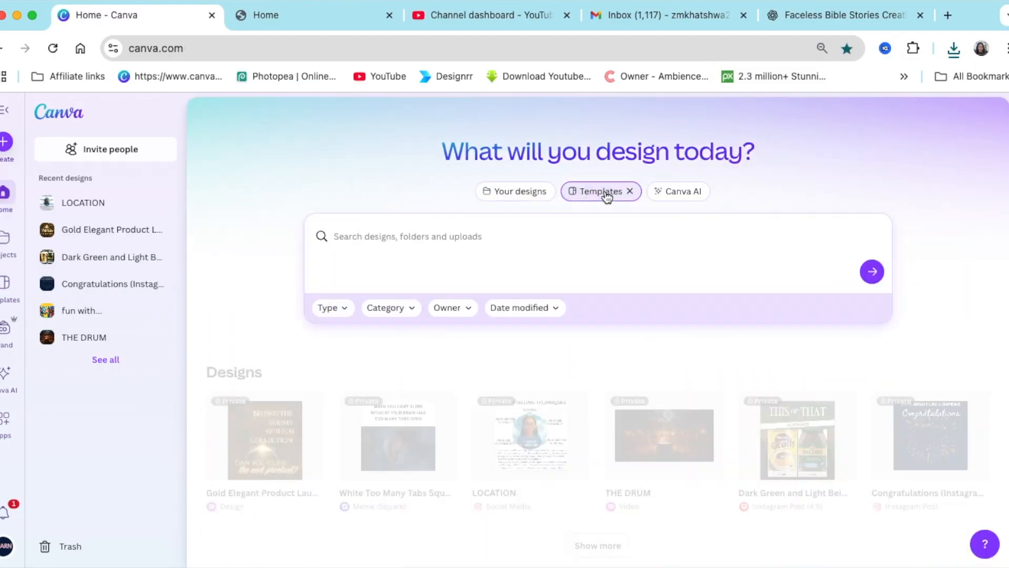
Create a landscape video design named 'Joseph's Story'
left_click(599, 191)
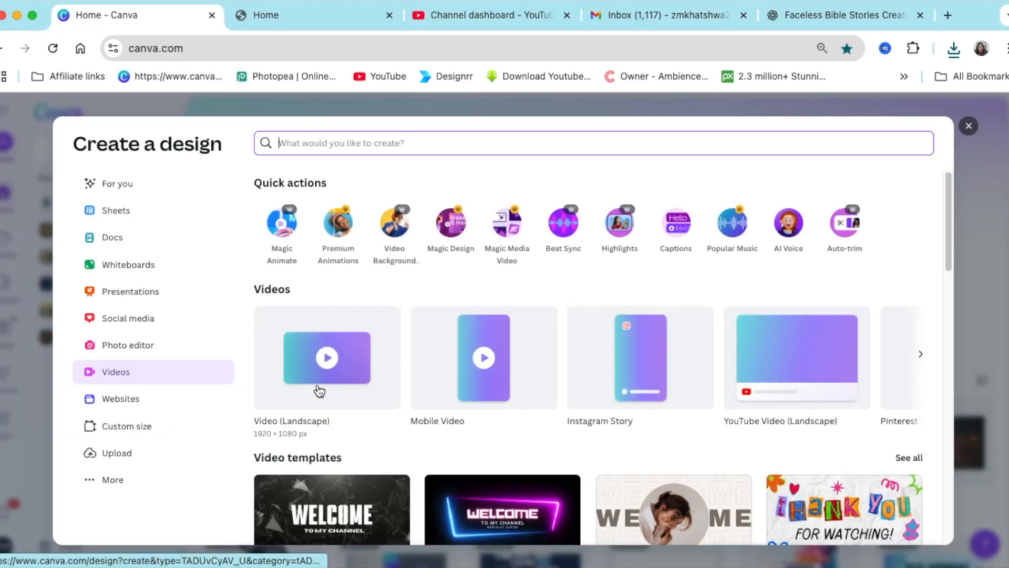
left_click(327, 357)
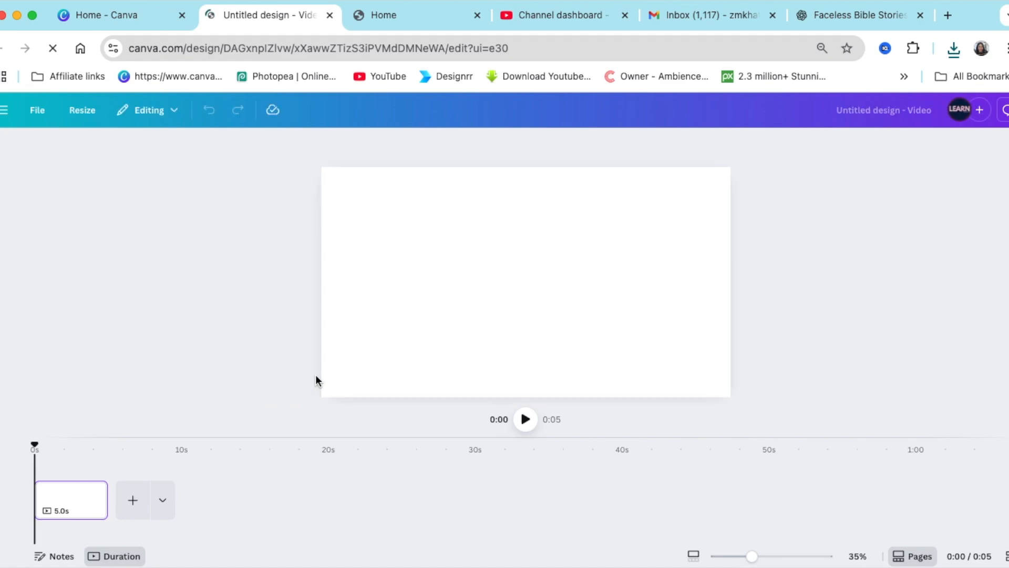
left_click(8, 153)
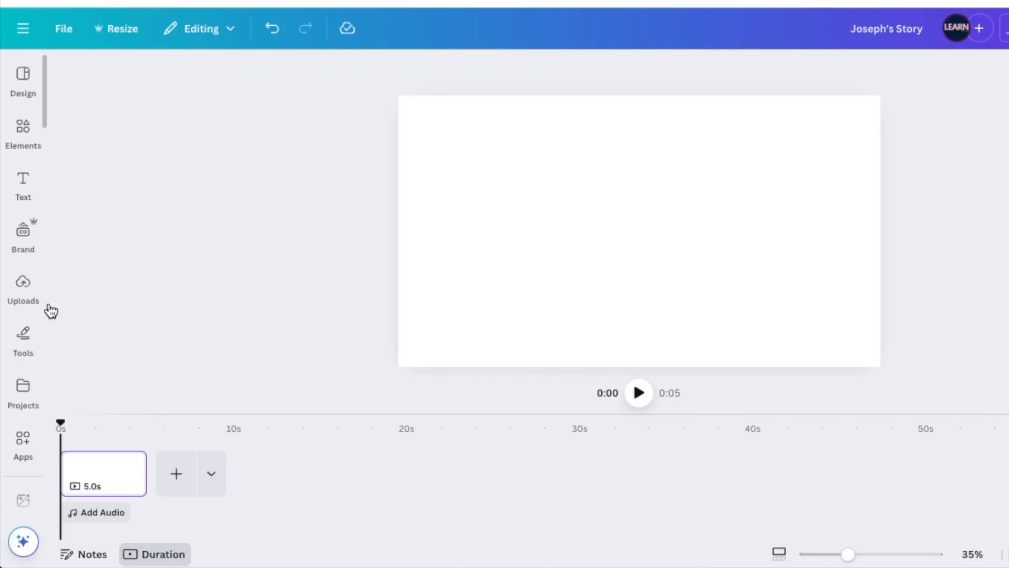
Upload the generated scene images and place them as nine clips on the timeline
left_click(23, 287)
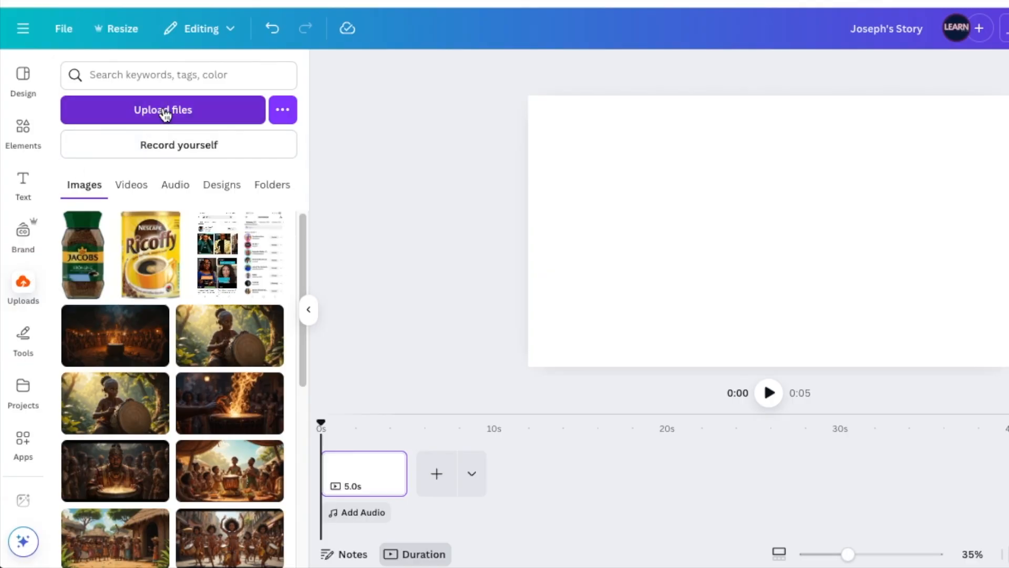
left_click(162, 109)
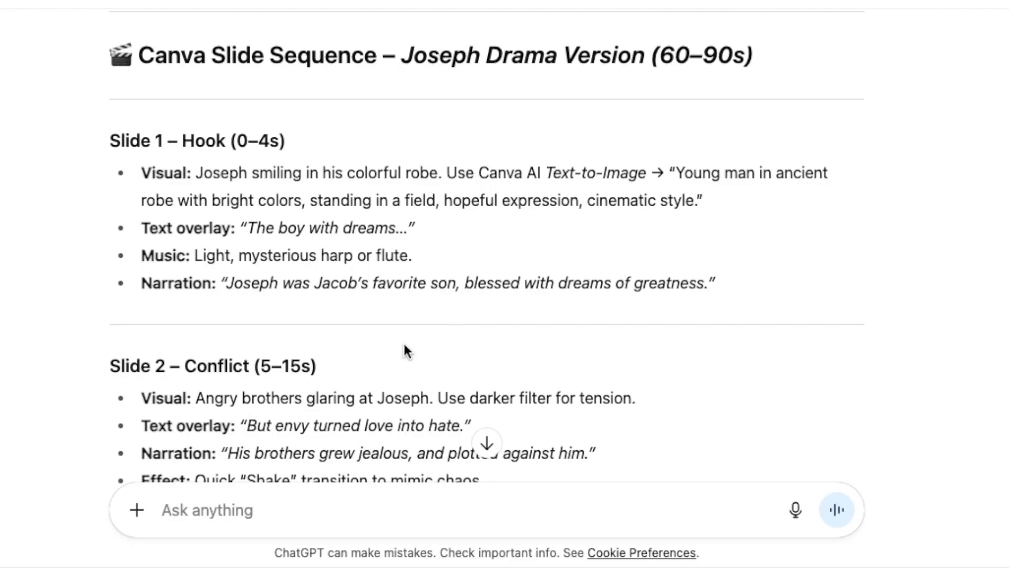
scroll("down", 3)
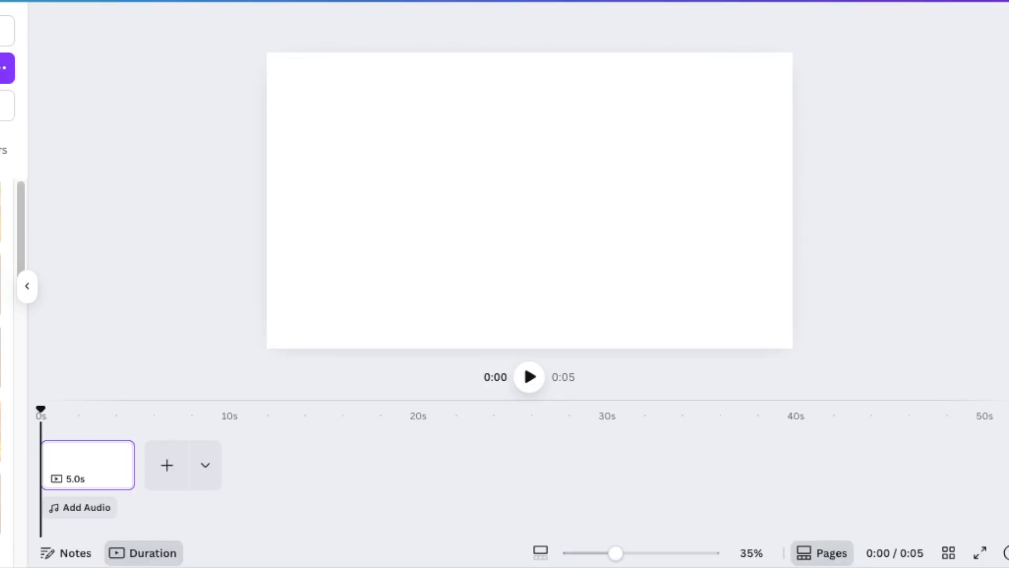
mouse_move(14, 218)
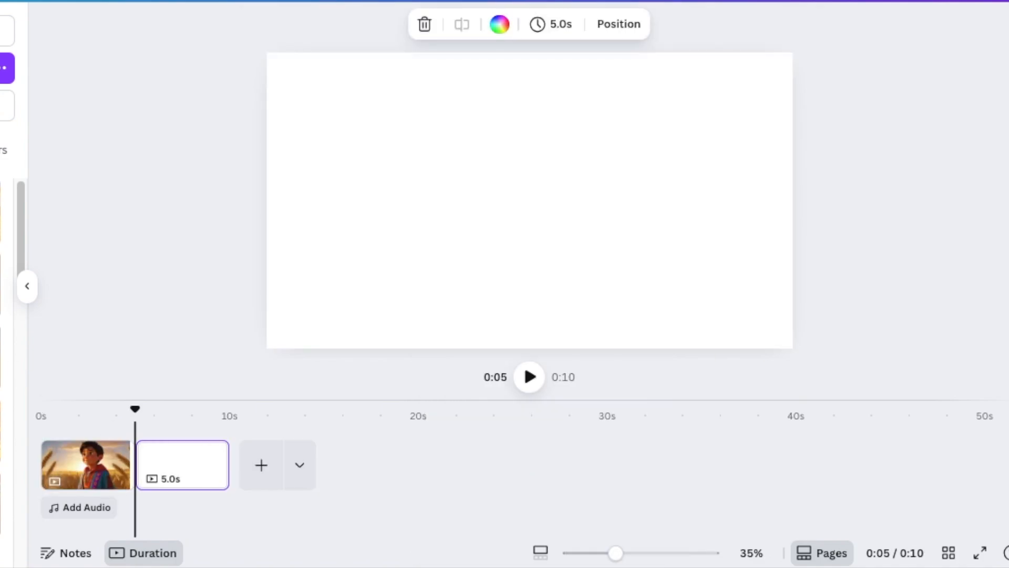
right_click(530, 200)
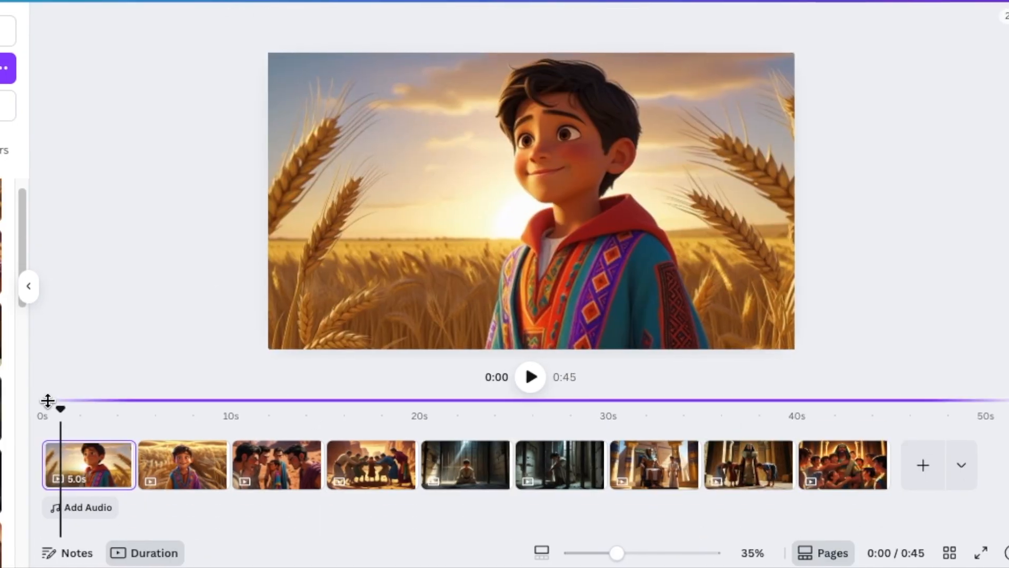
Open the AI Voice tool and paste in the Joseph narration script
left_click(28, 285)
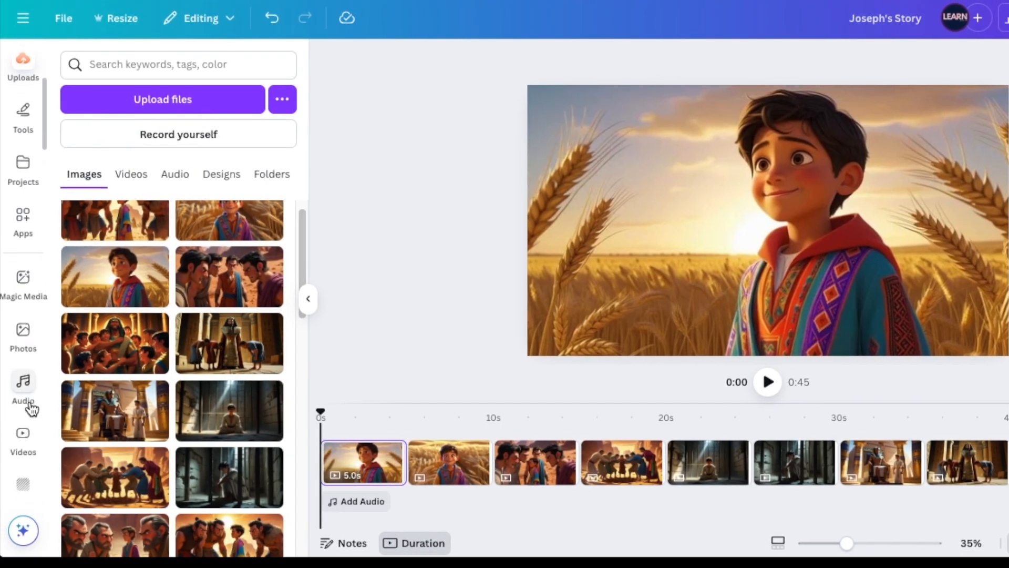
left_click(23, 386)
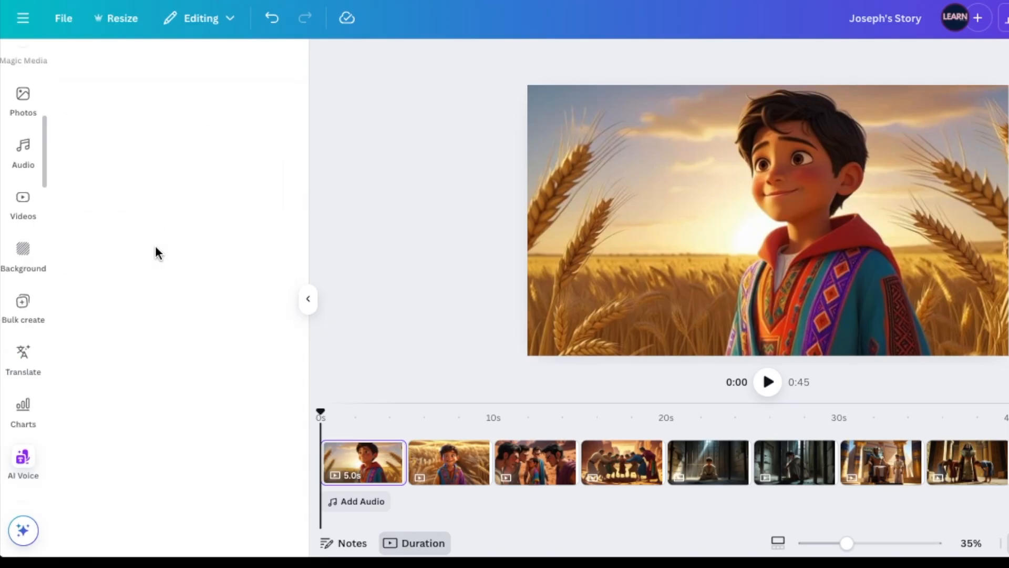
left_click(24, 462)
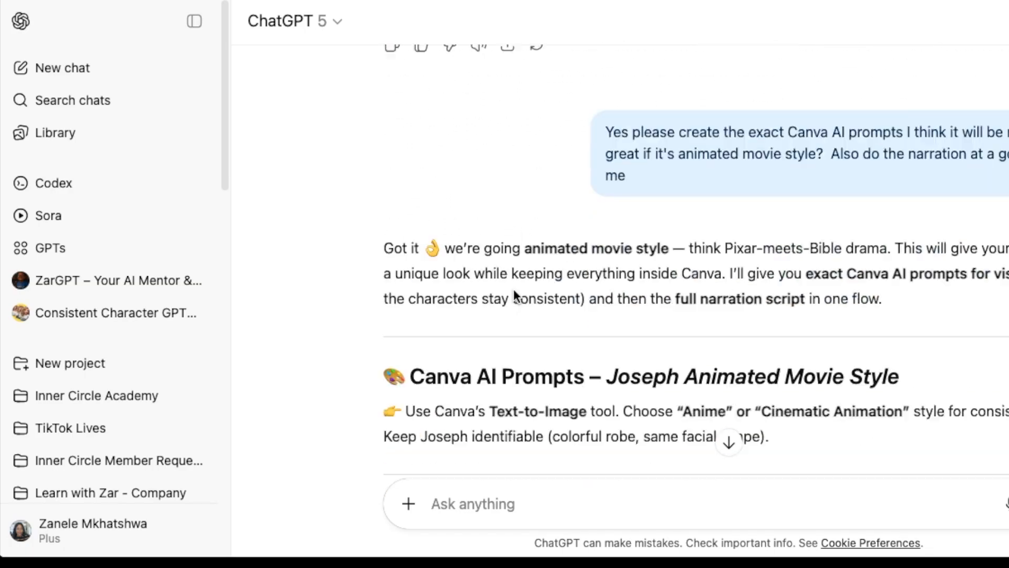
scroll("down", 3)
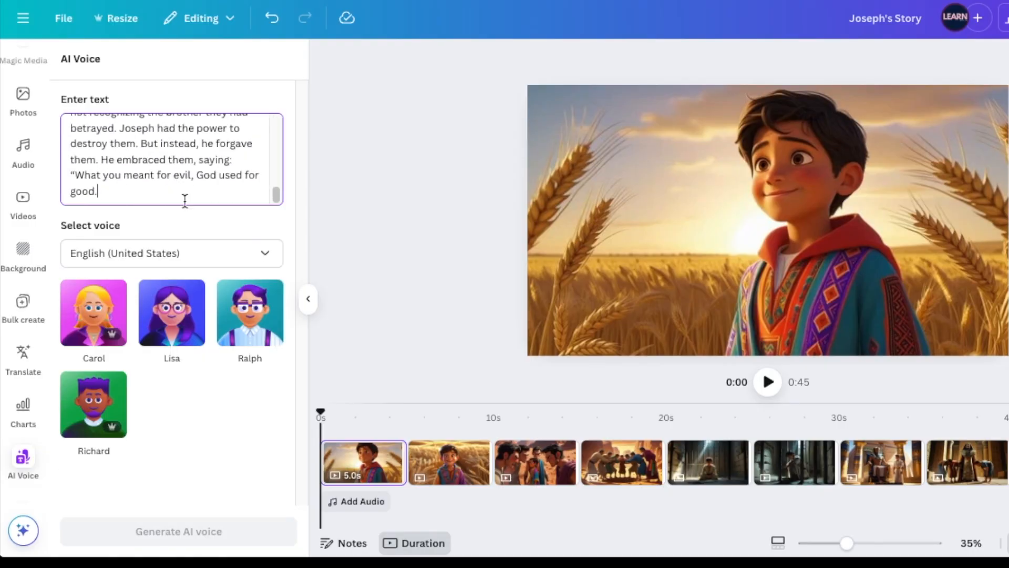
Preview and pick the Carol voice, producing a 47.9-second narration track
left_click(171, 313)
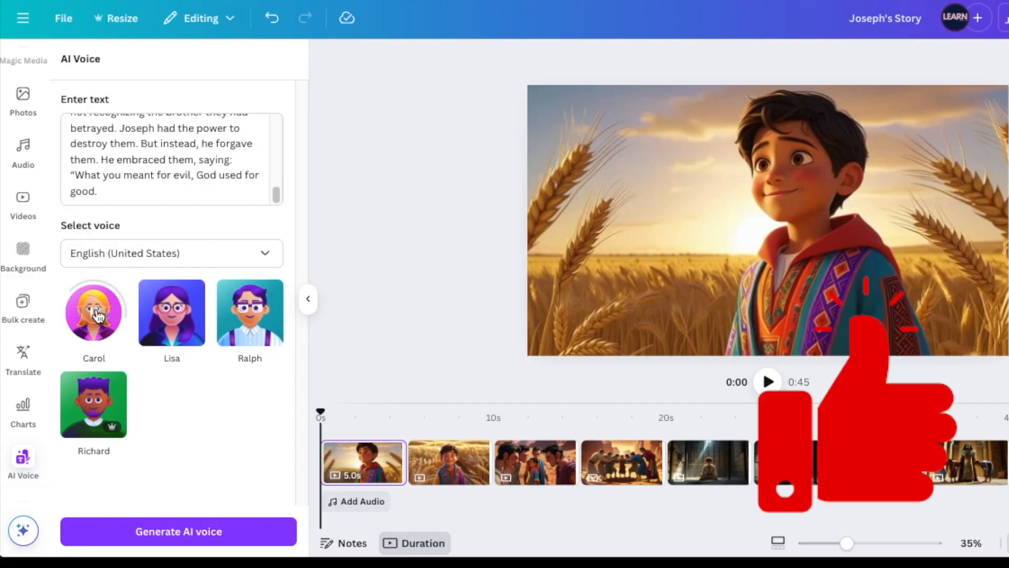
left_click(93, 312)
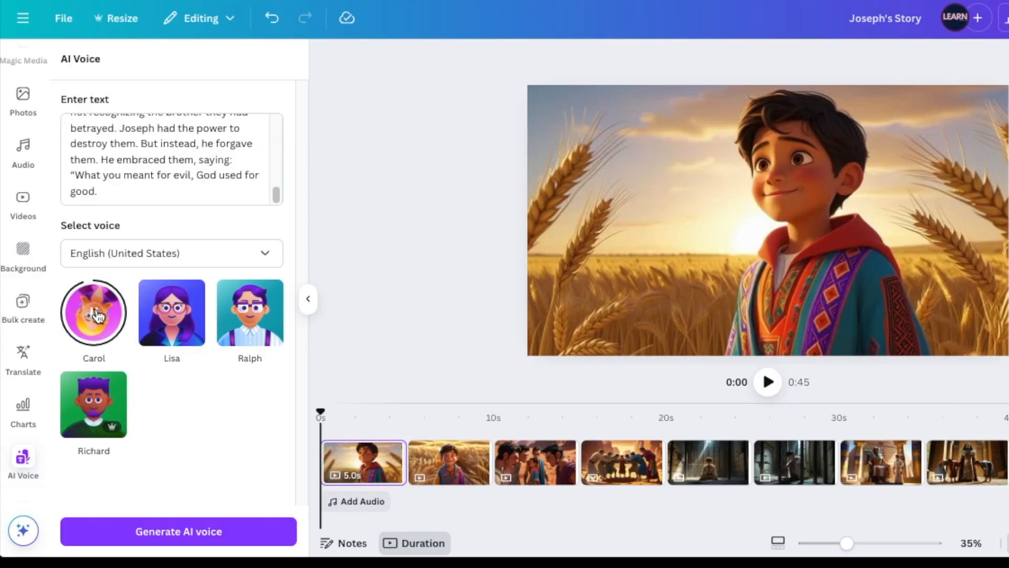
left_click(94, 313)
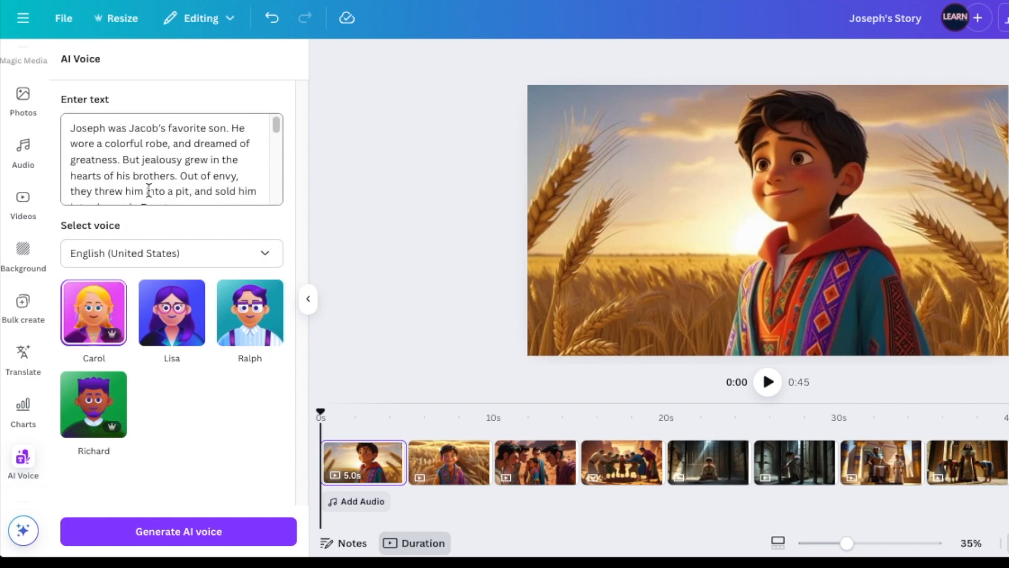
left_click(178, 531)
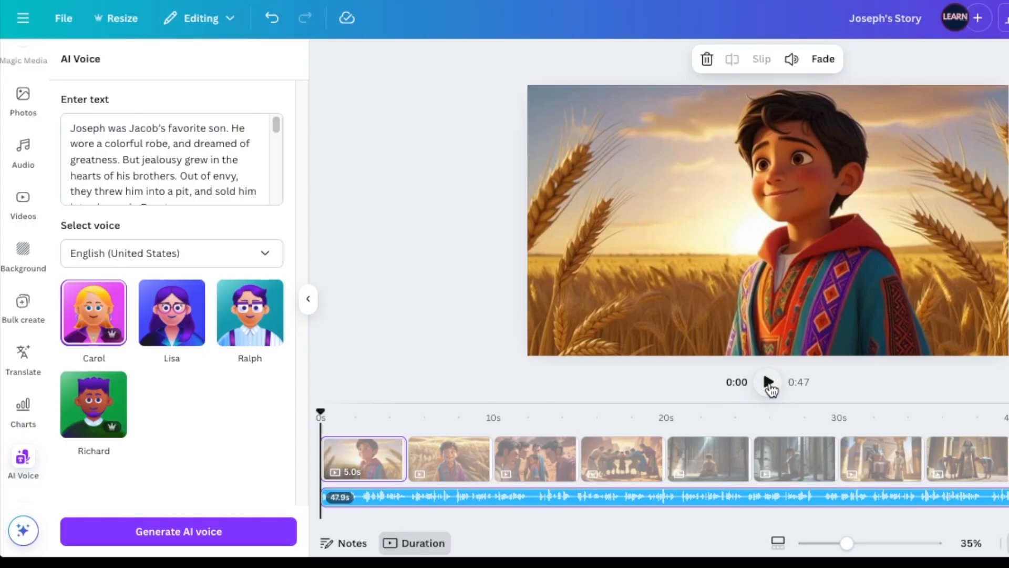
left_click(768, 381)
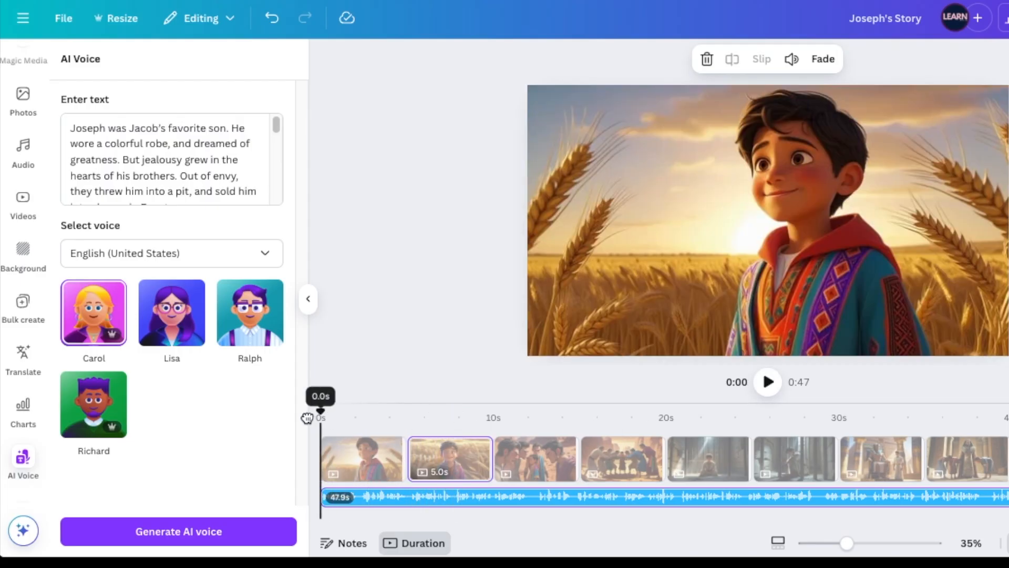
left_click(361, 458)
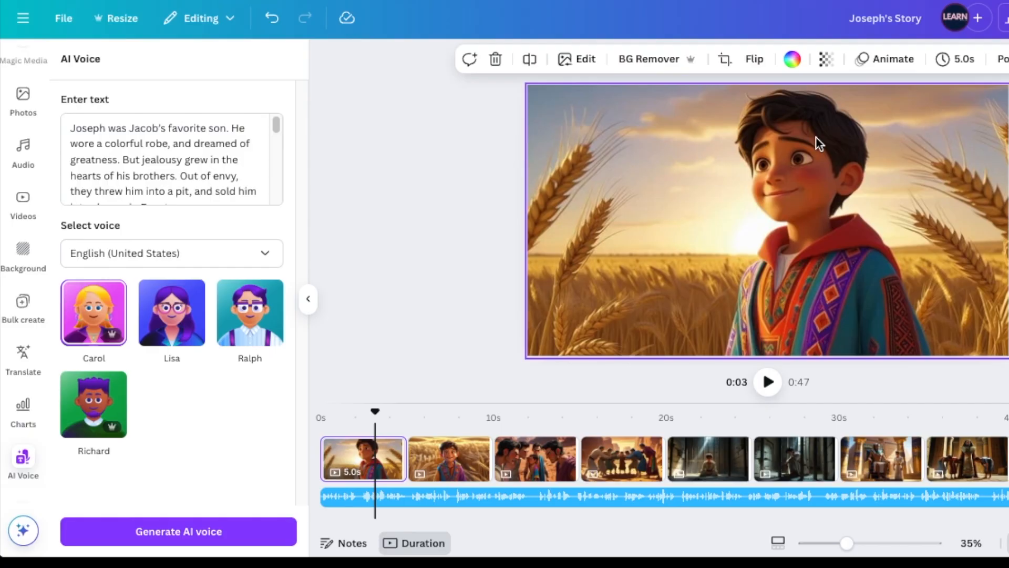
mouse_move(782, 196)
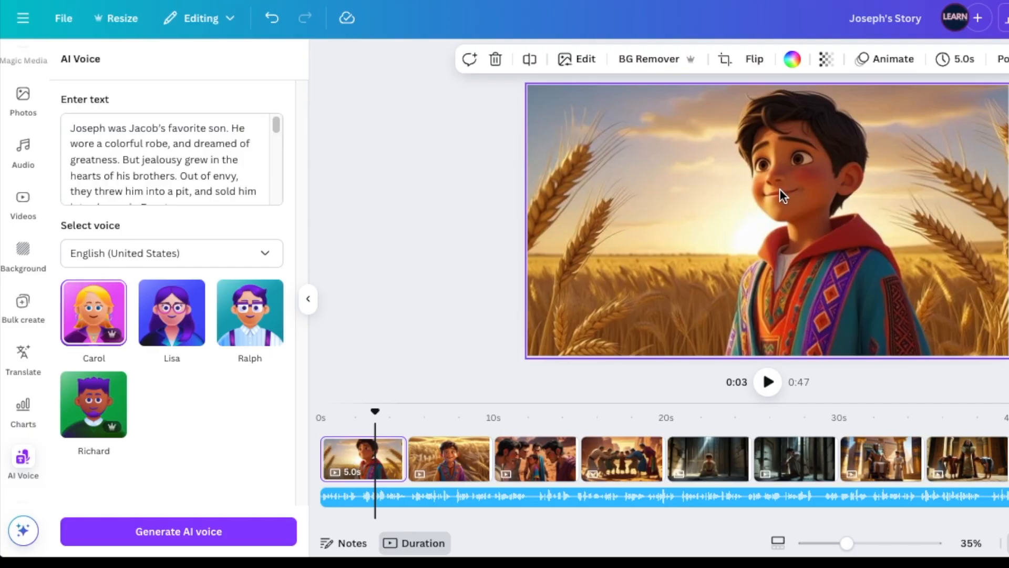
mouse_move(771, 200)
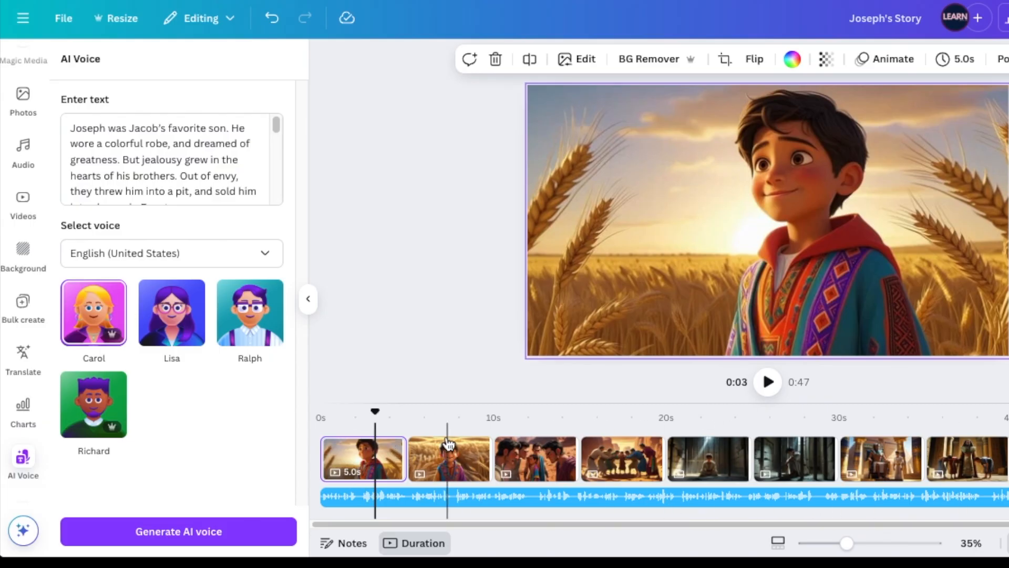
mouse_move(885, 458)
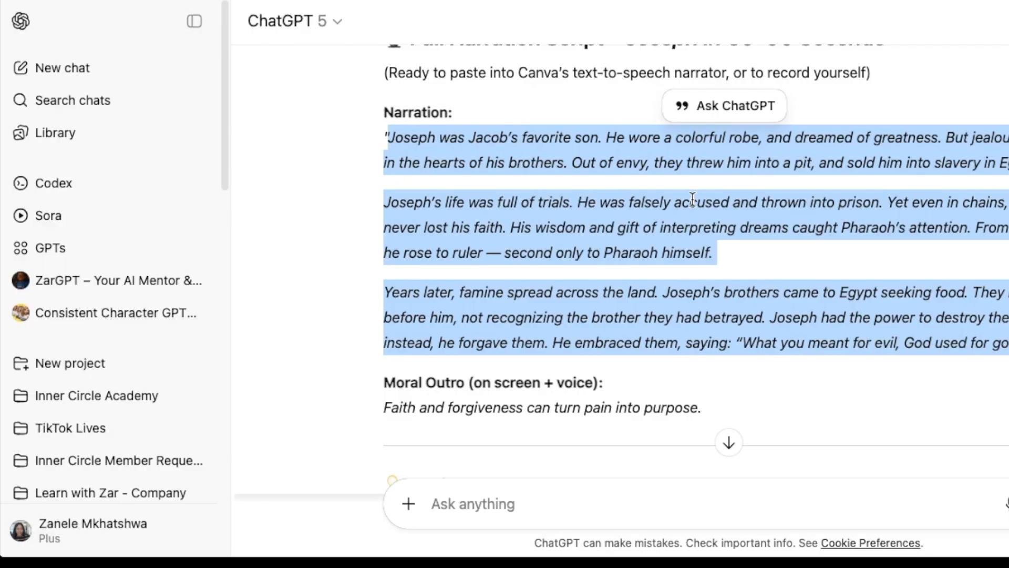
Scroll to the Canva Slide Sequence and select Slide 1's 'The boy with dreams…' overlay
scroll("down", 3)
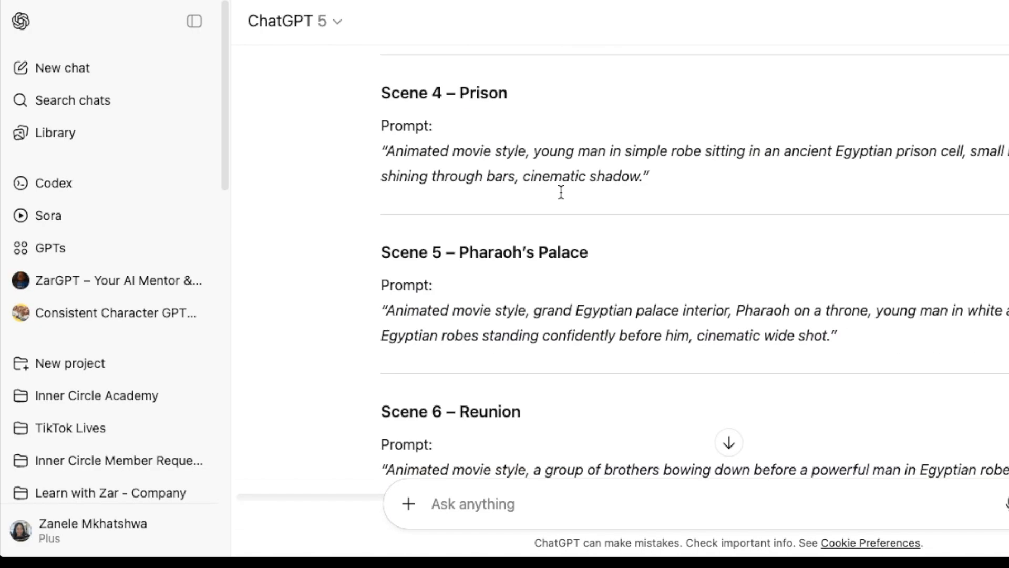
scroll("down", 3)
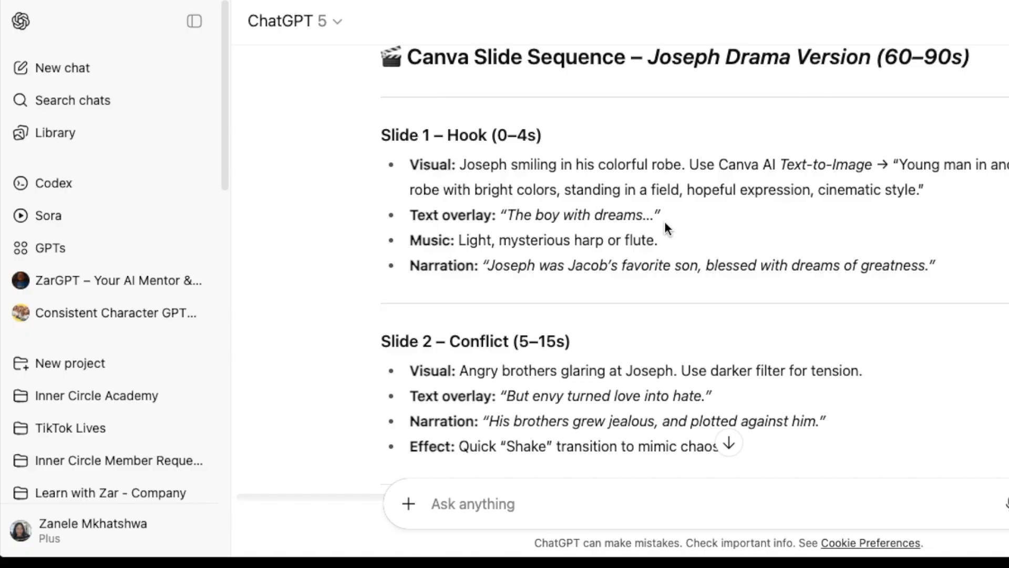
mouse_move(540, 252)
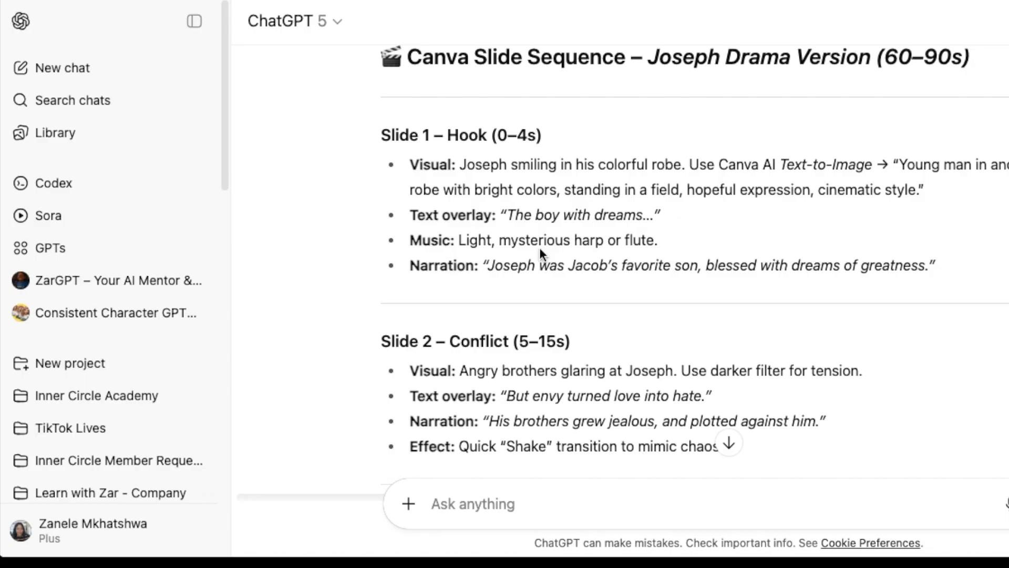
mouse_move(923, 283)
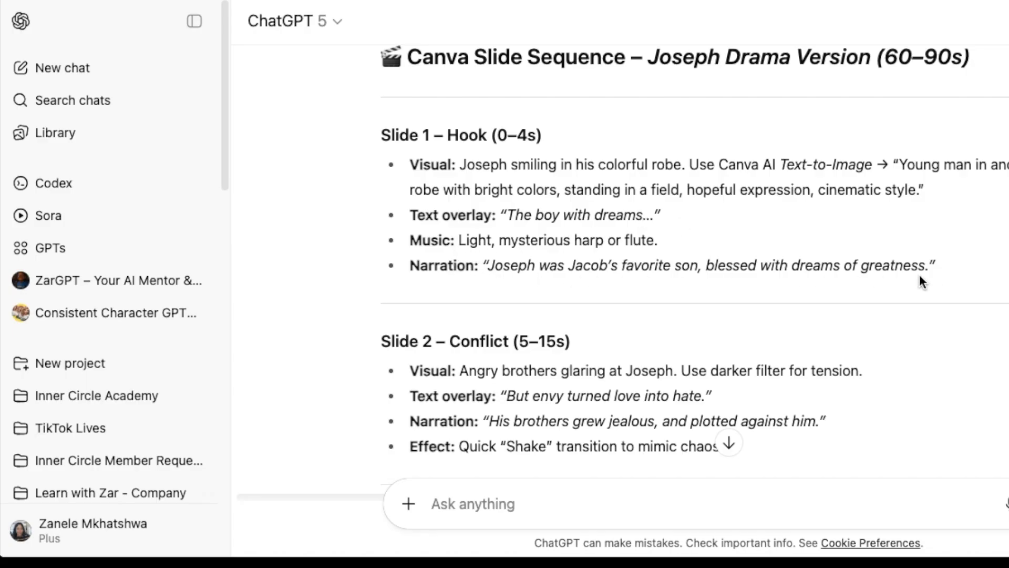
mouse_move(484, 216)
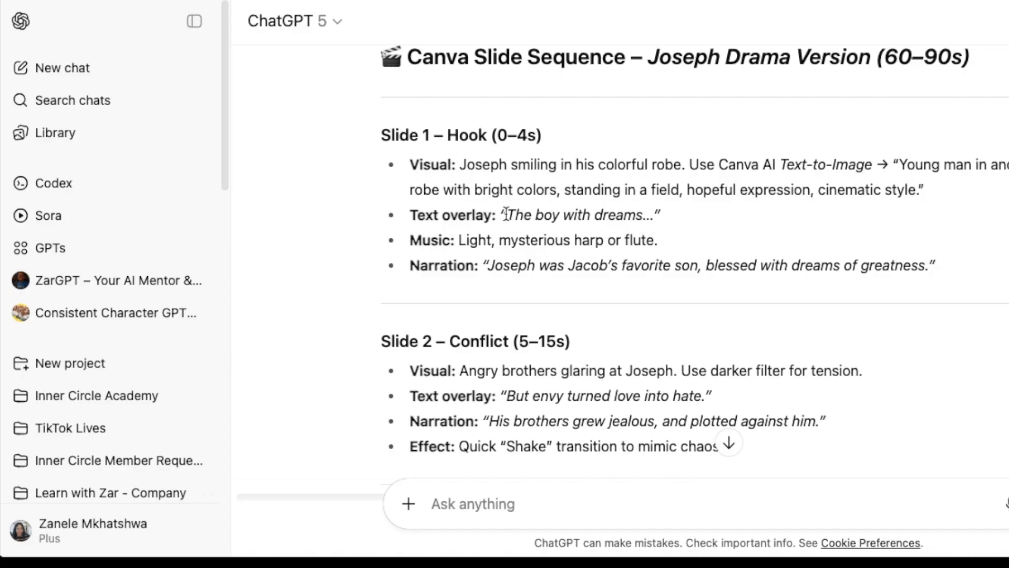
left_click_drag(507, 215, 653, 215)
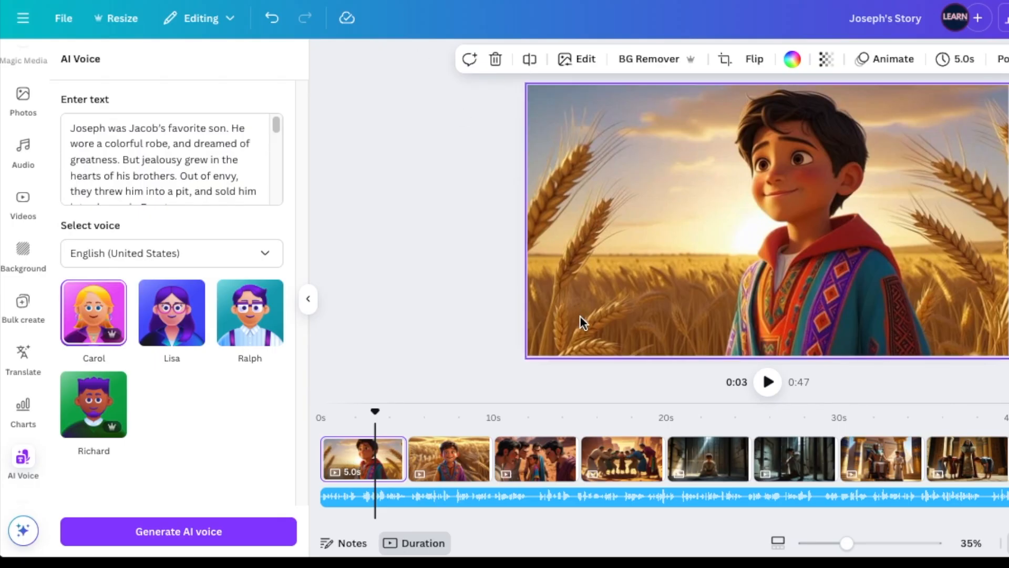
mouse_move(556, 330)
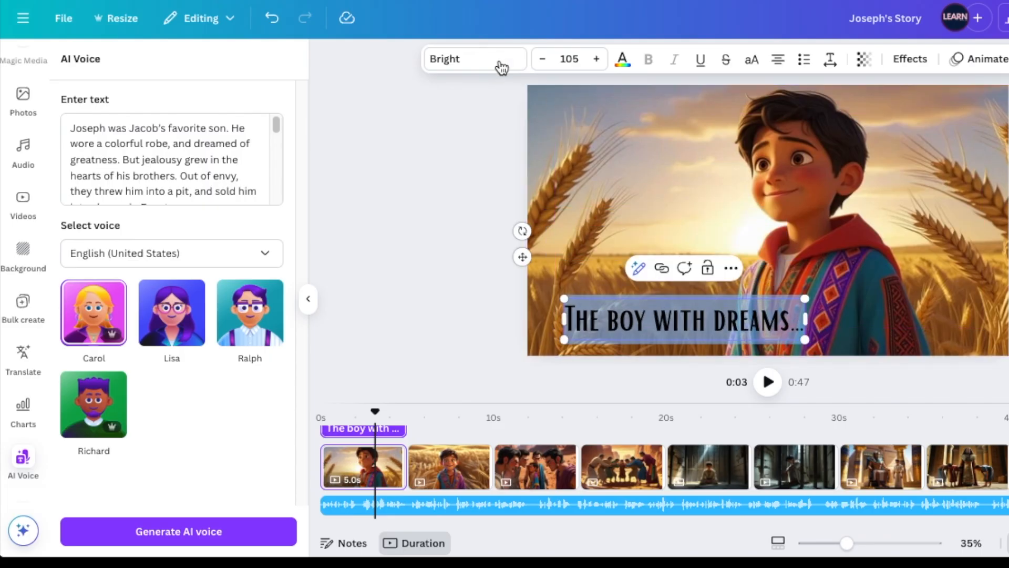
Set the caption font to Dingos Stamp, then switch to the sound effects website
left_click(474, 58)
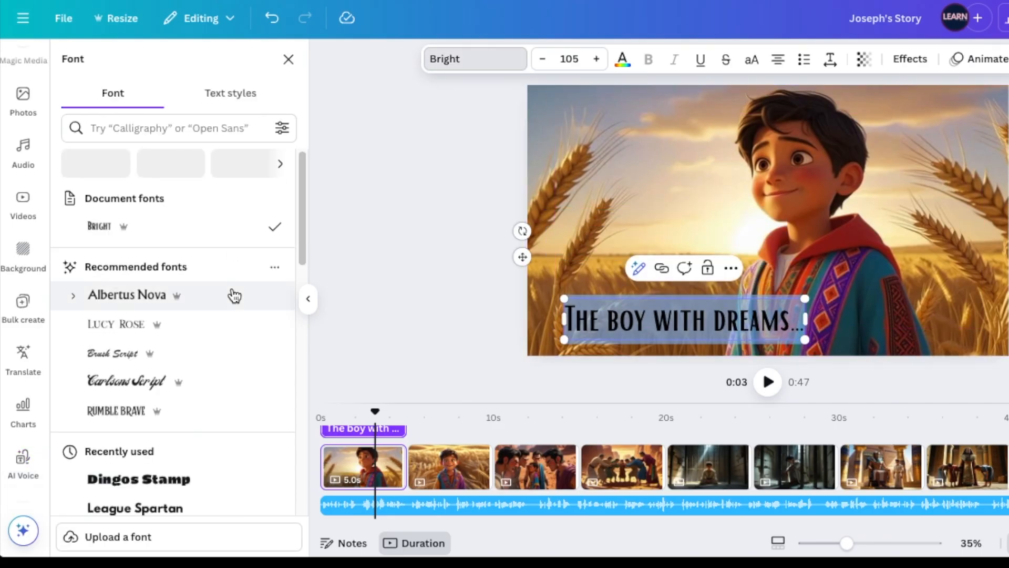
left_click(137, 478)
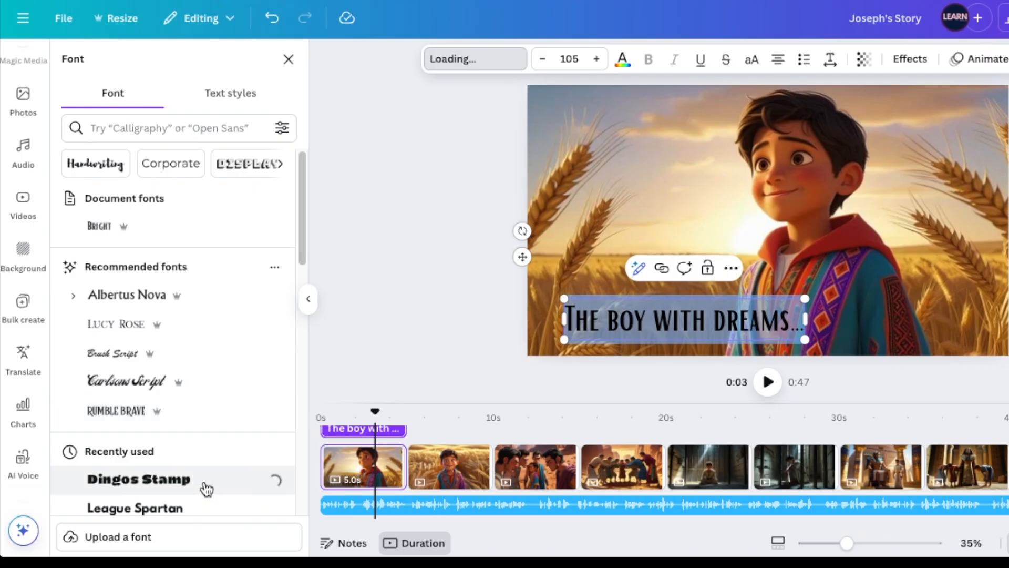
left_click(137, 478)
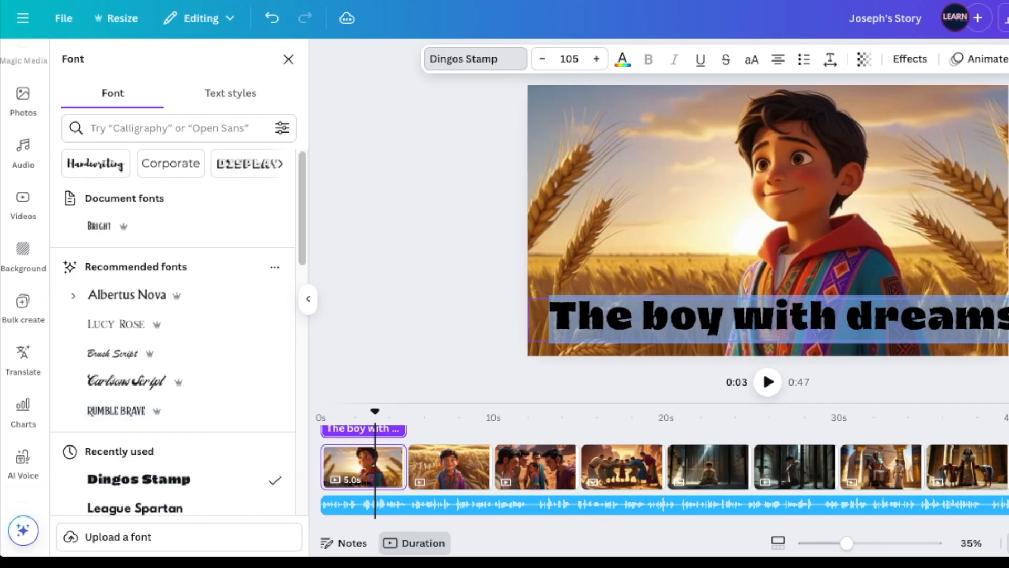
left_click(868, 15)
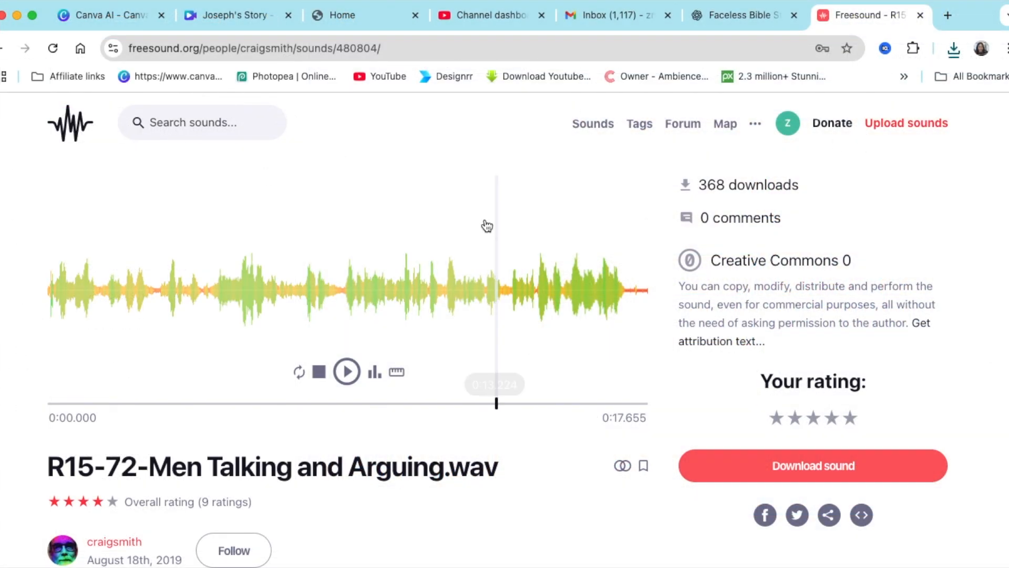
left_click(232, 14)
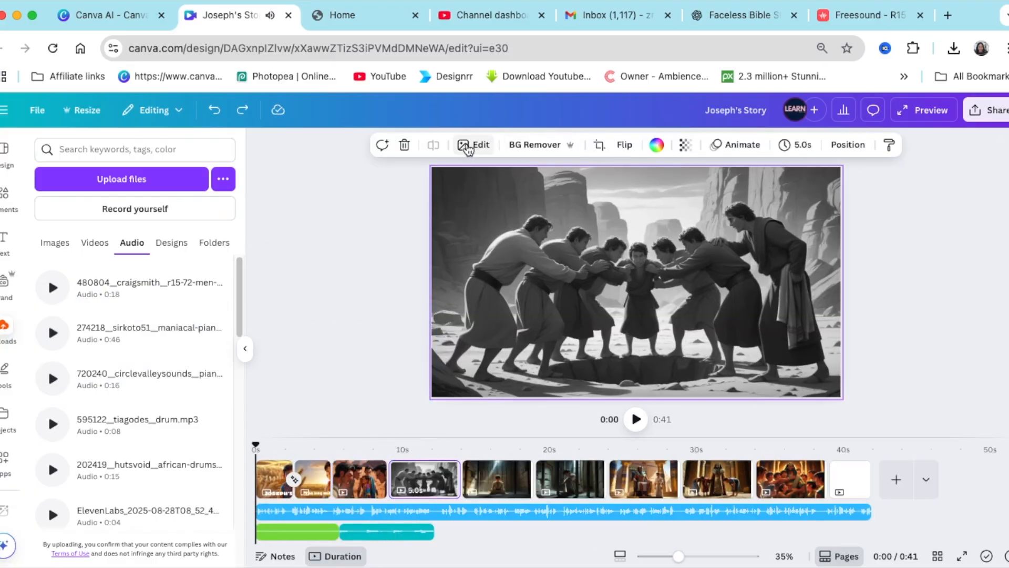
Keep the pit scene black and white, then add an uploaded image from Uploads on top
left_click(473, 144)
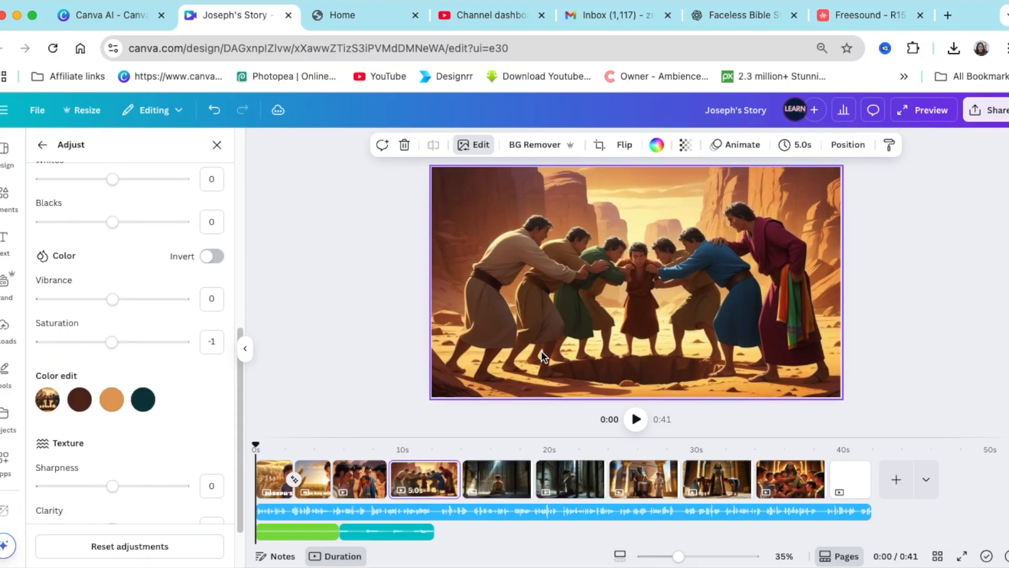
left_click(42, 144)
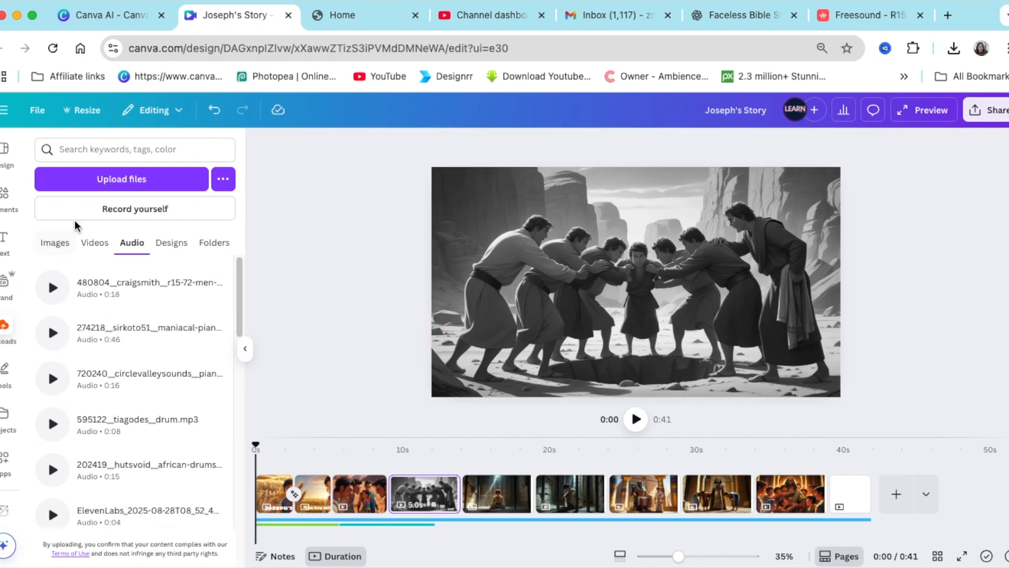
left_click(55, 242)
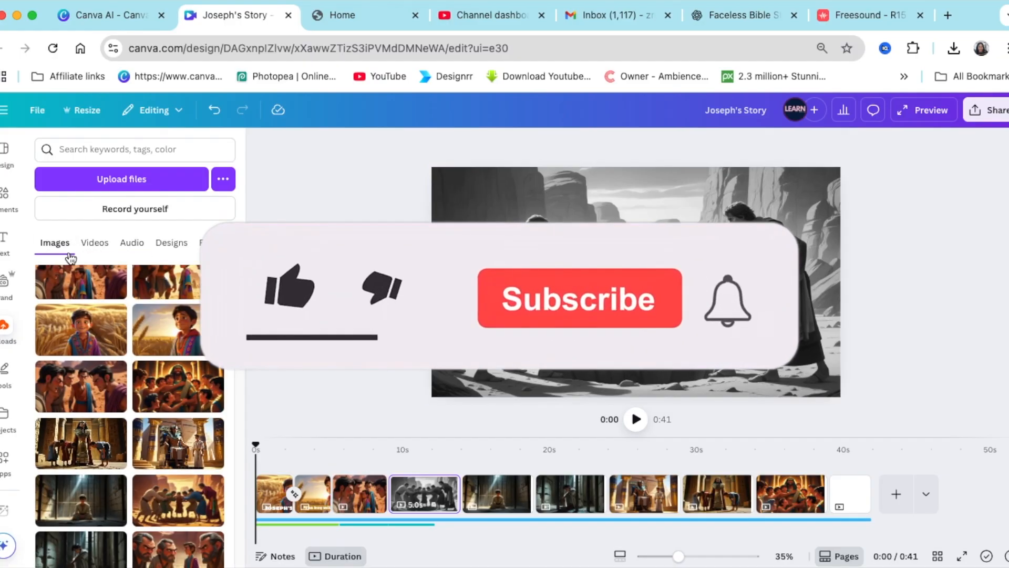
left_click(424, 494)
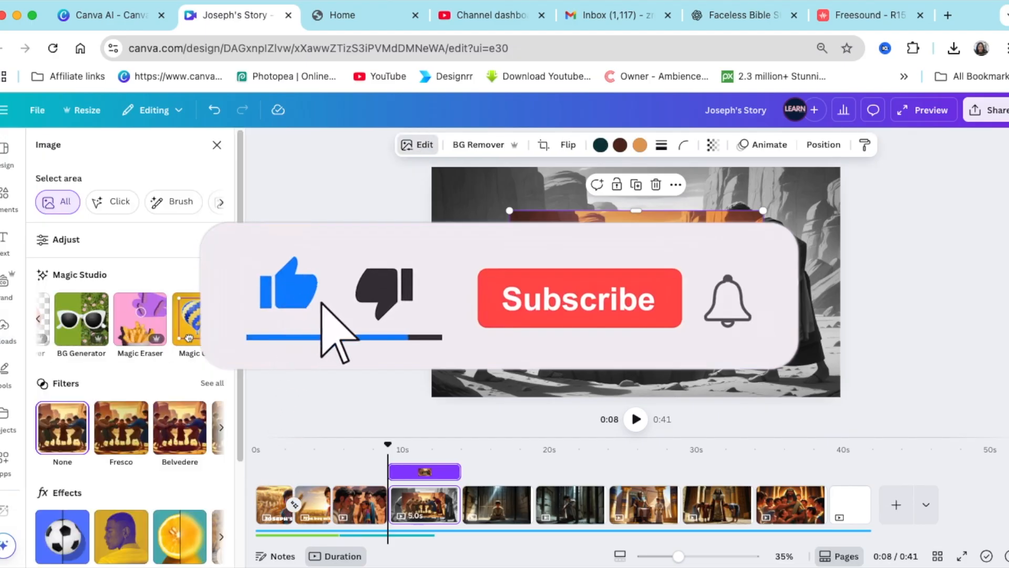